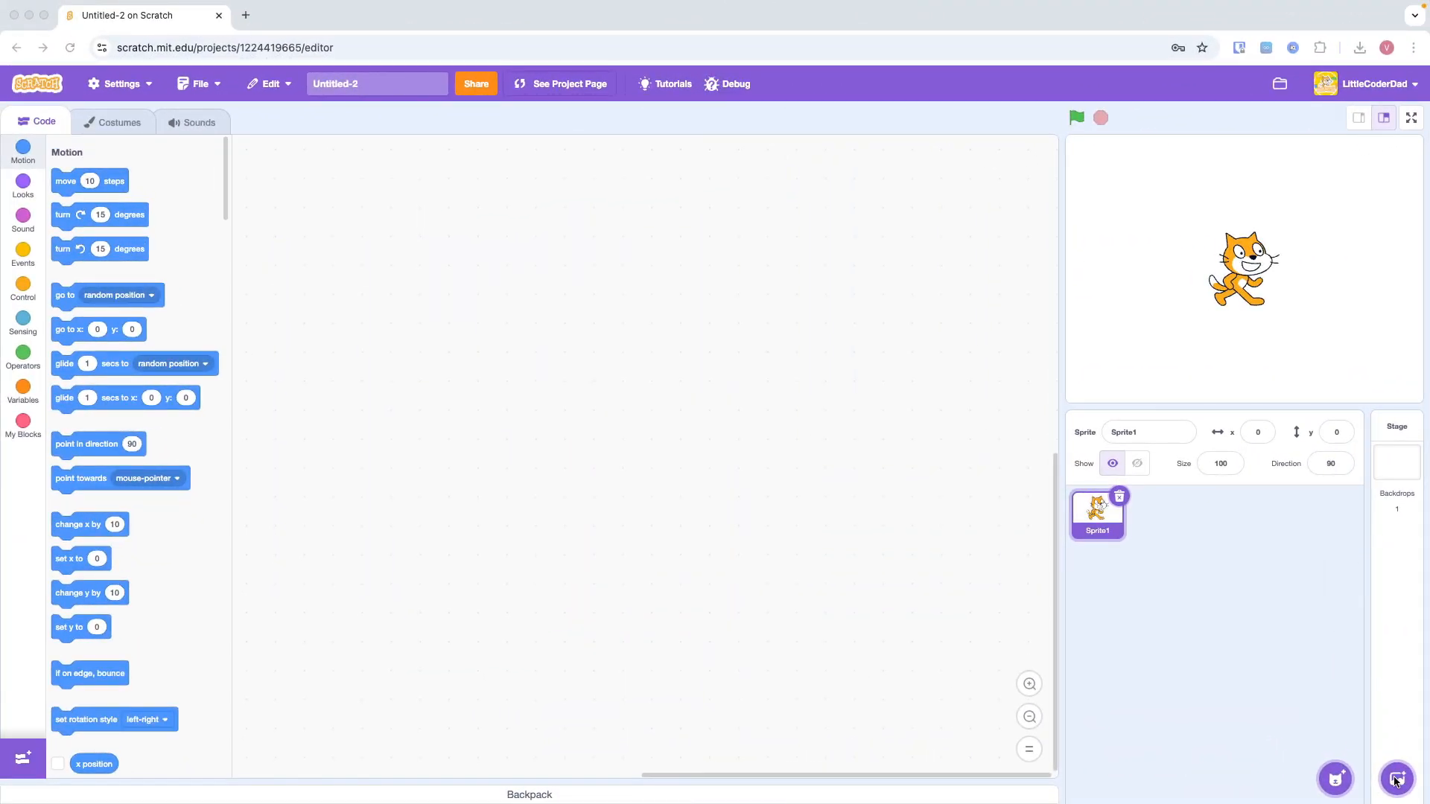
- Choose Blue Sky from the backdrop library as the stage backdrop
click(1396, 779)
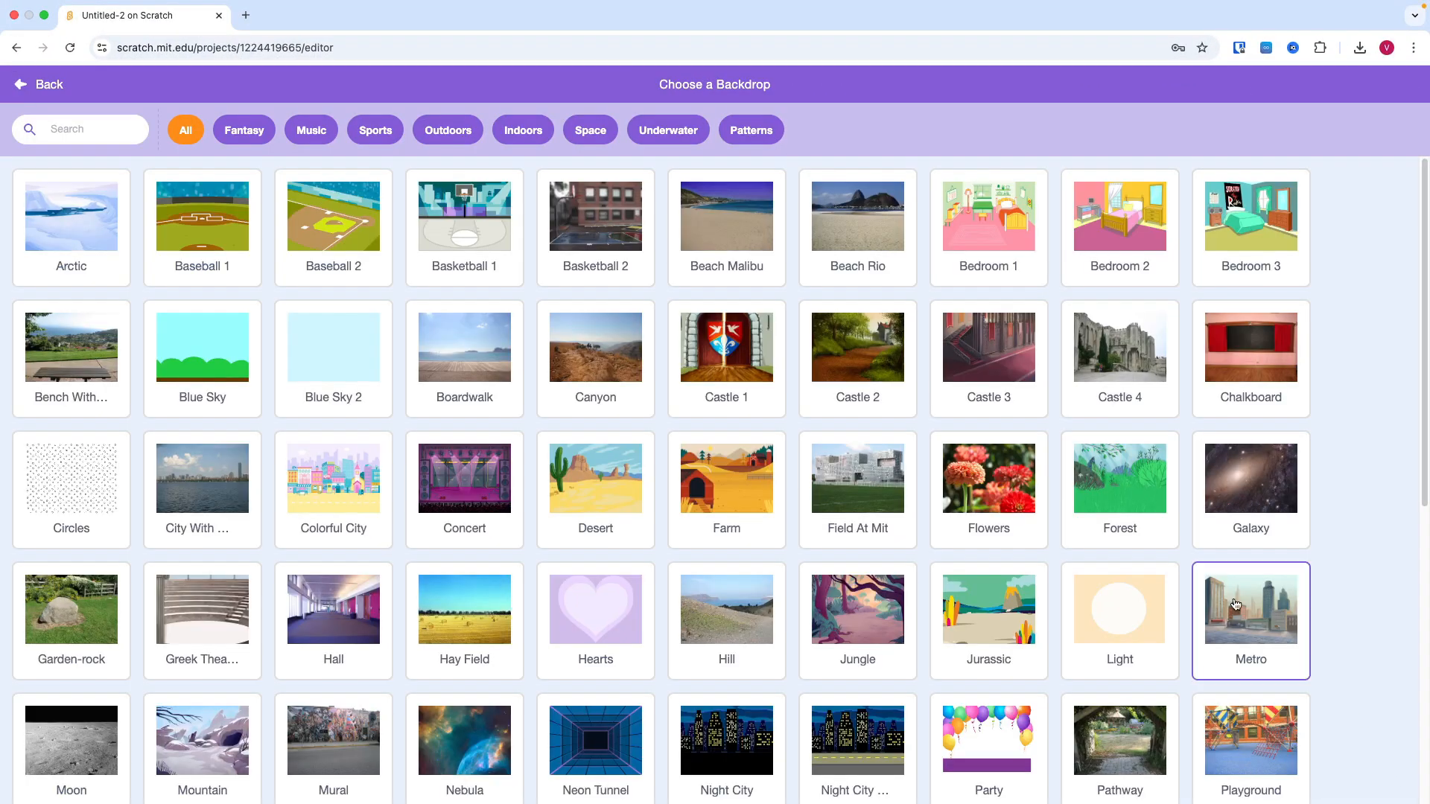
click(1250, 608)
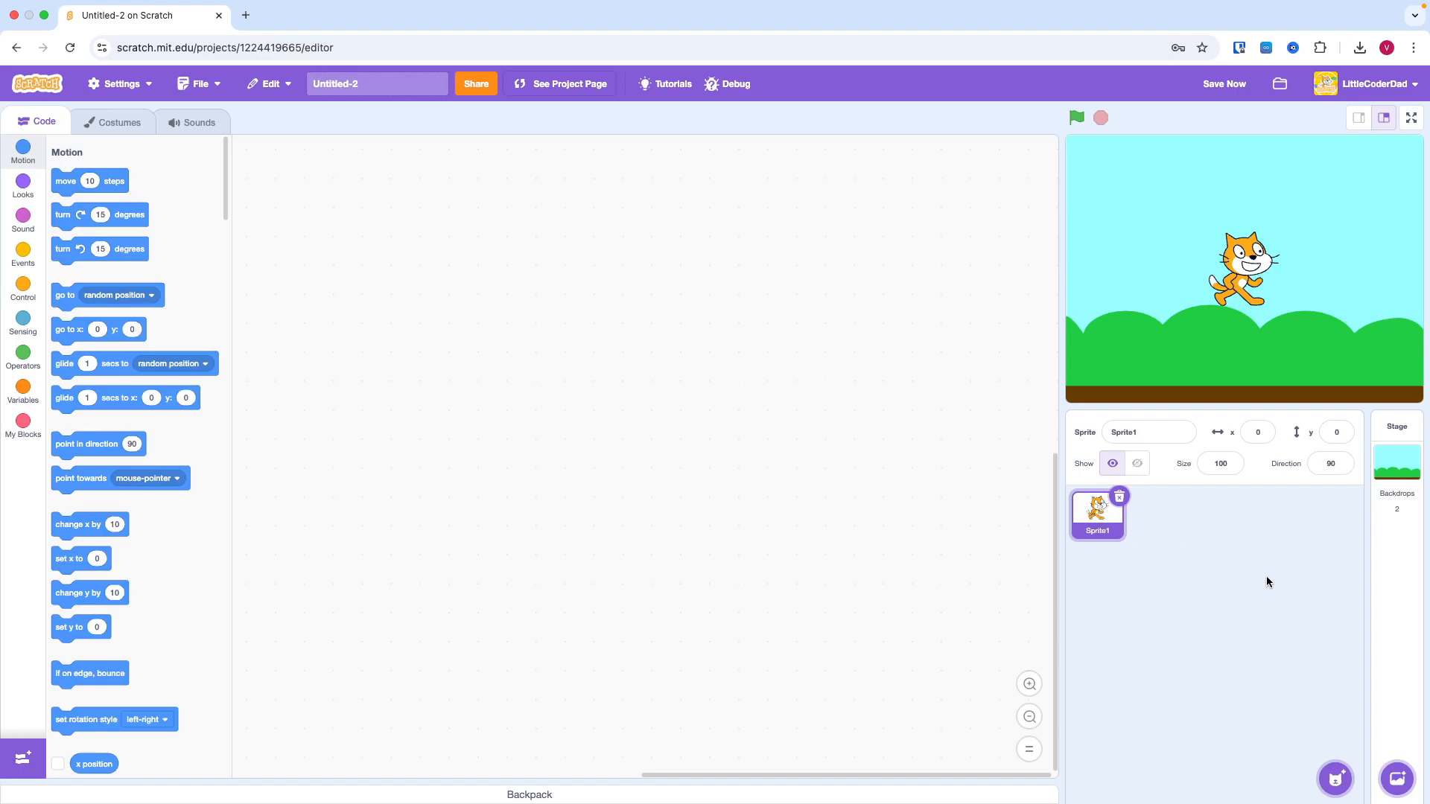
mouse_move(1324, 699)
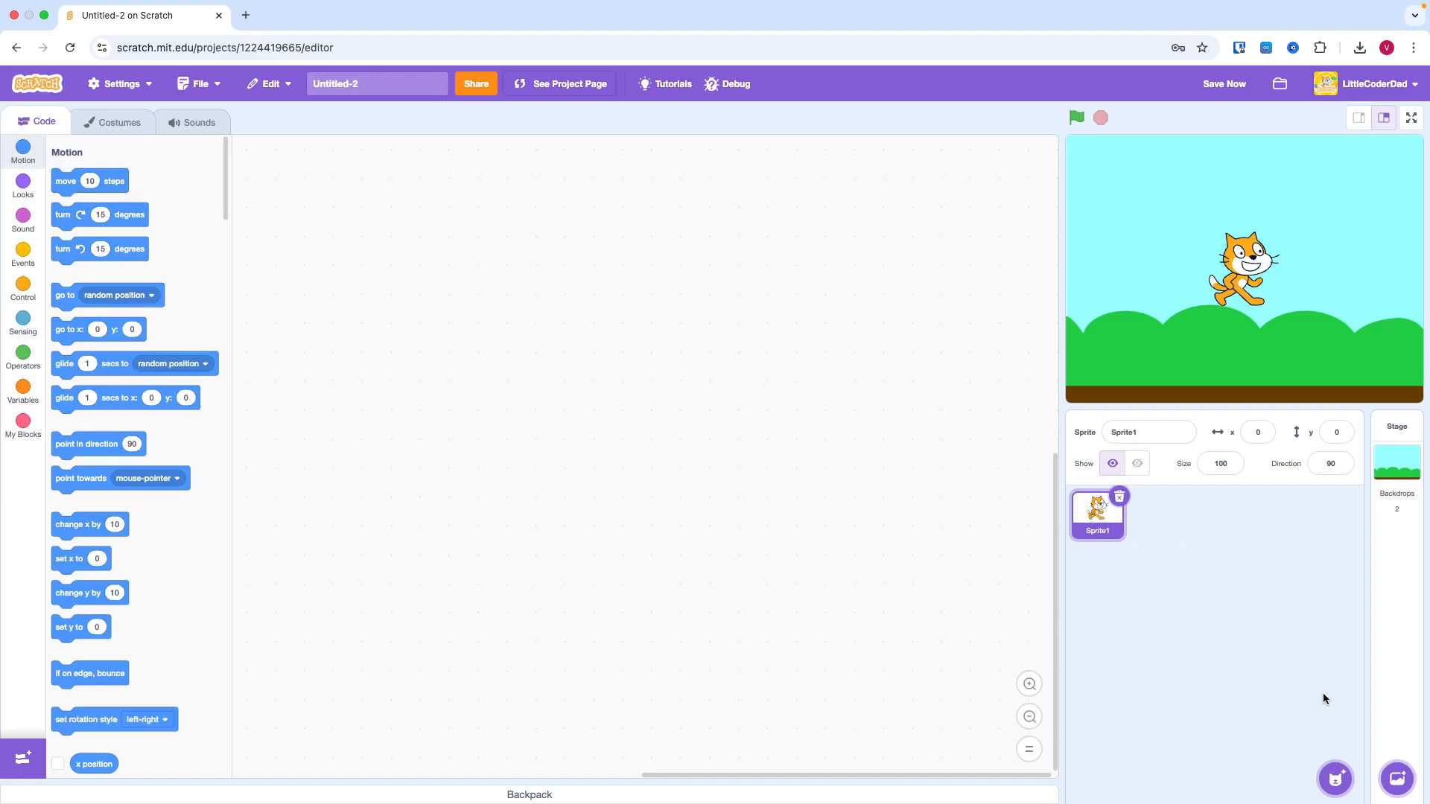
- Delete the default cat Sprite1 and upload Line.sprite3 as the paddle
click(1118, 496)
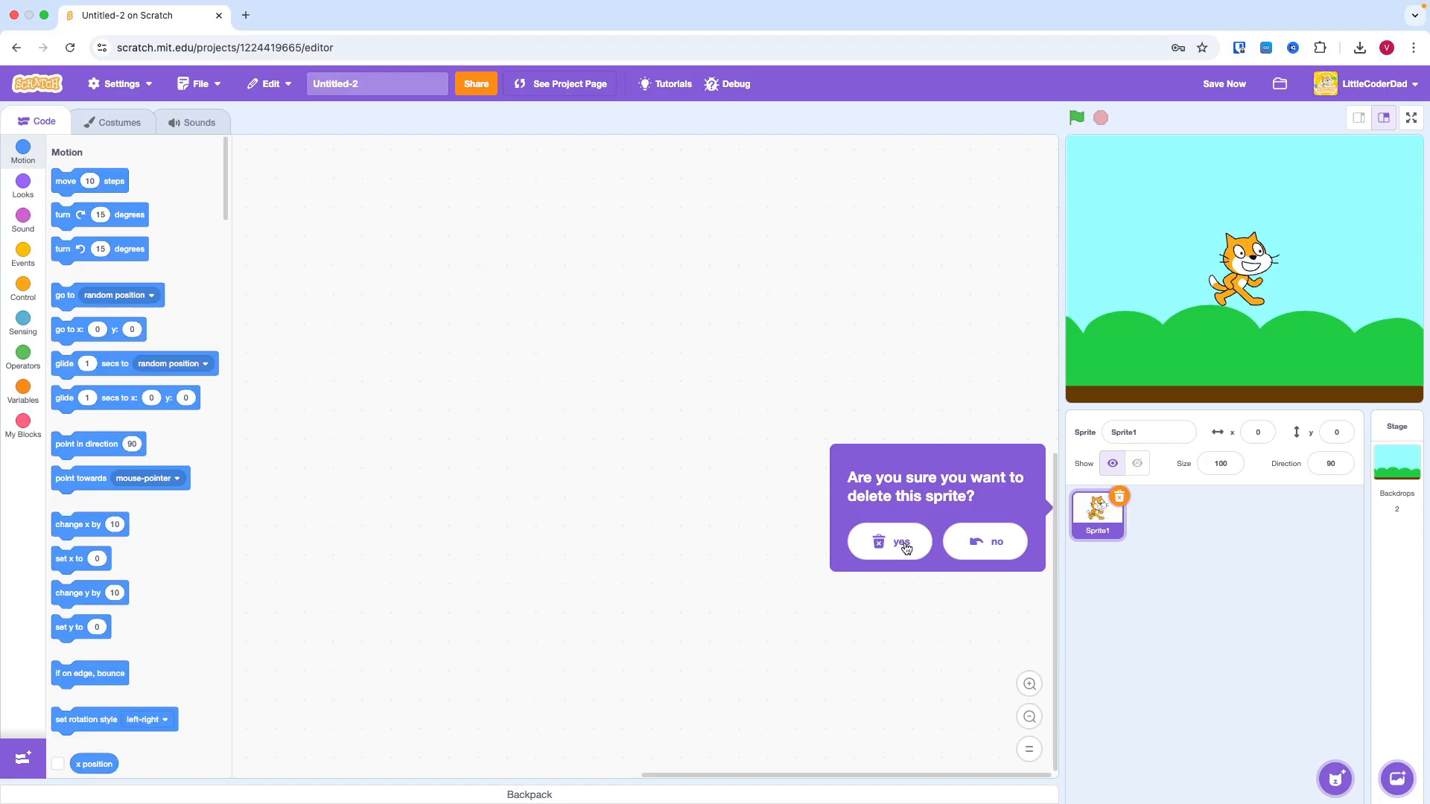
click(901, 541)
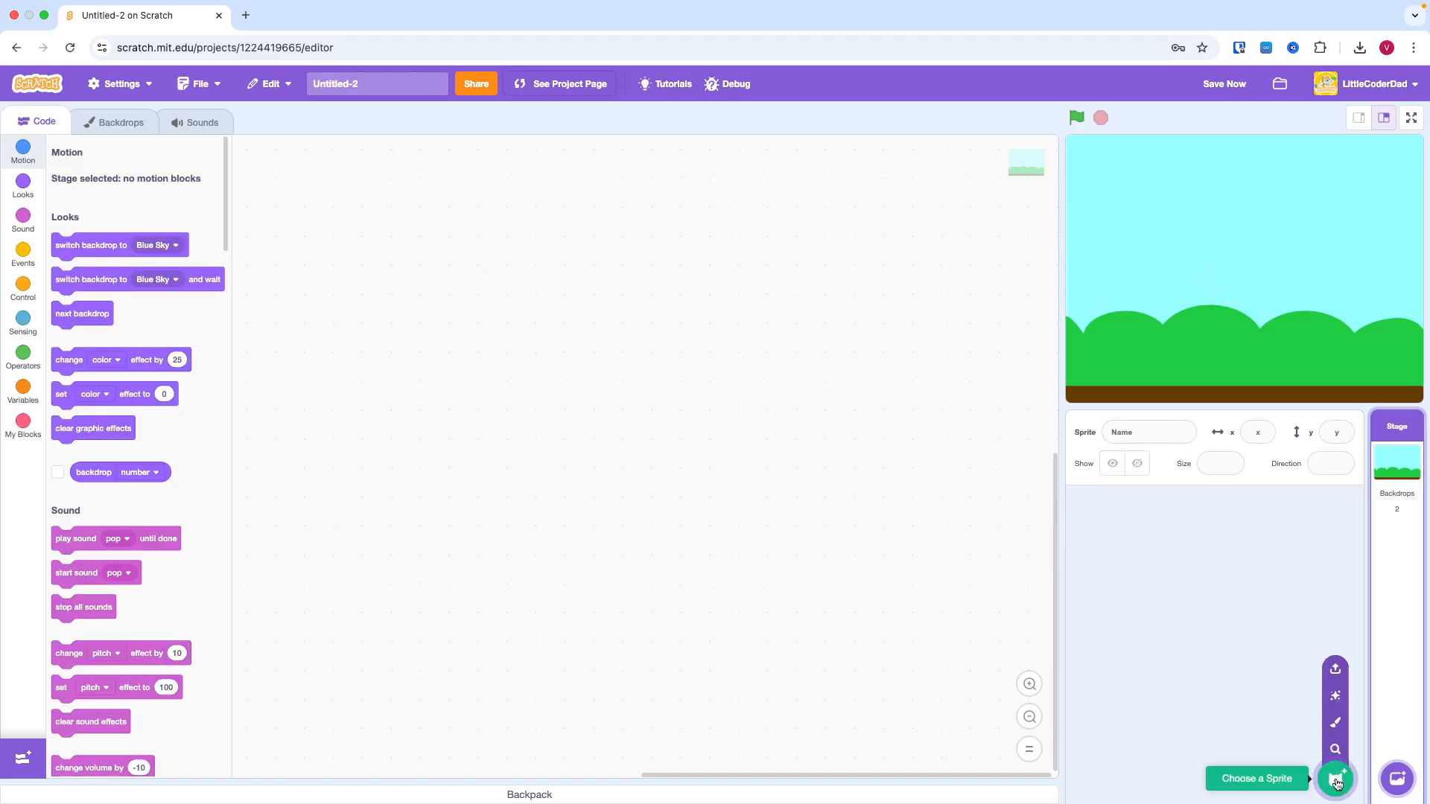
click(1335, 779)
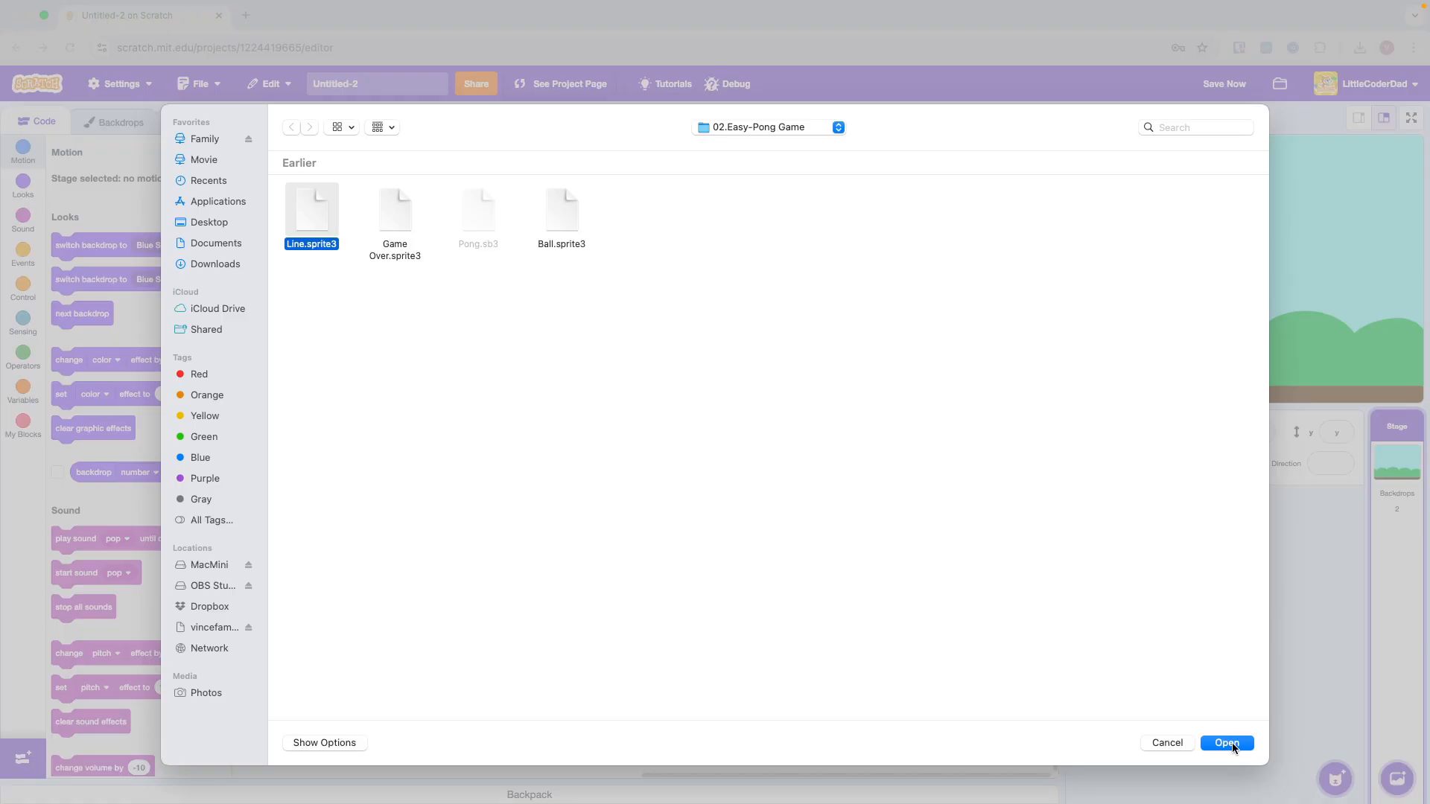
click(1226, 742)
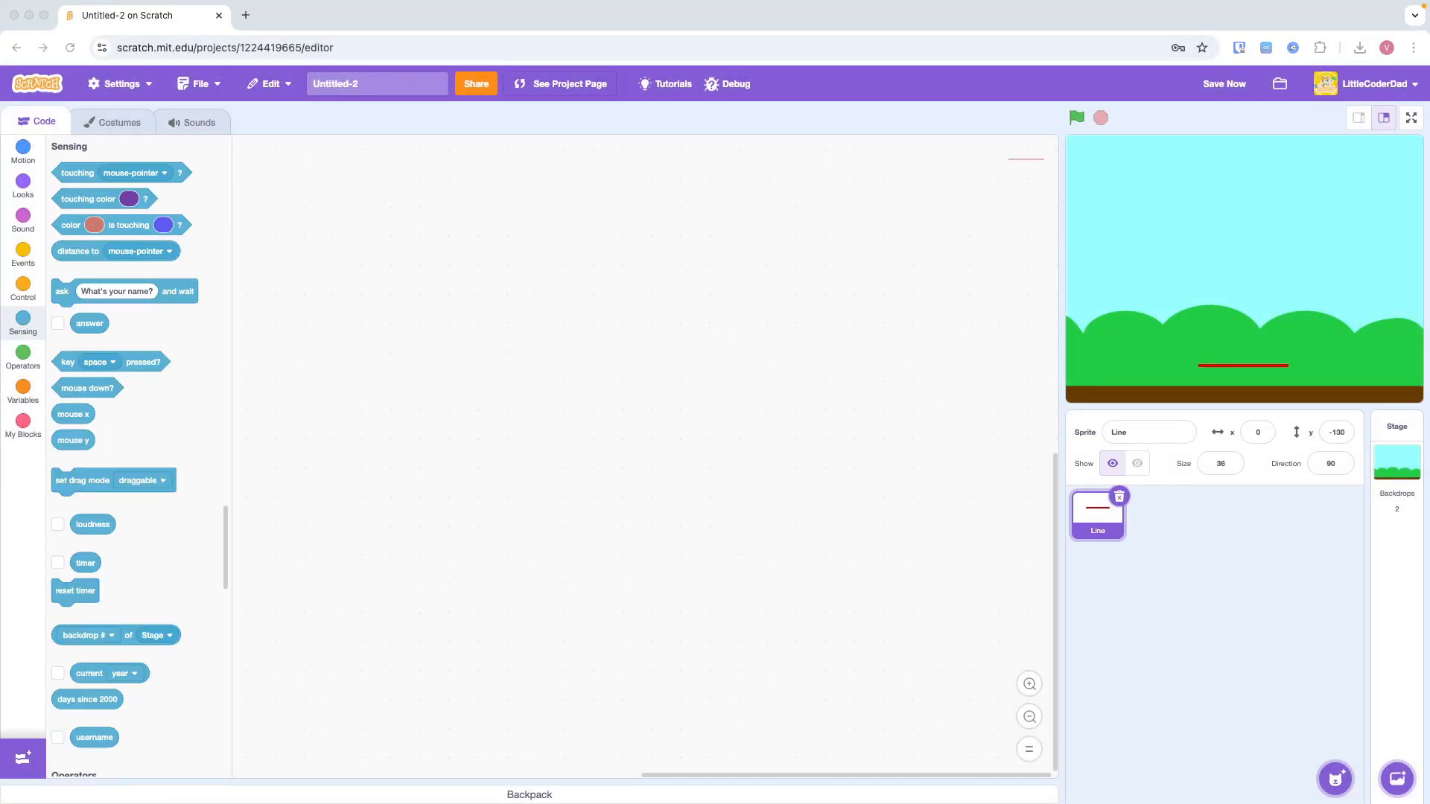
- Start the Line at x 0, y -130 and, forever, move x by 10 while the right arrow is pressed
click(22, 291)
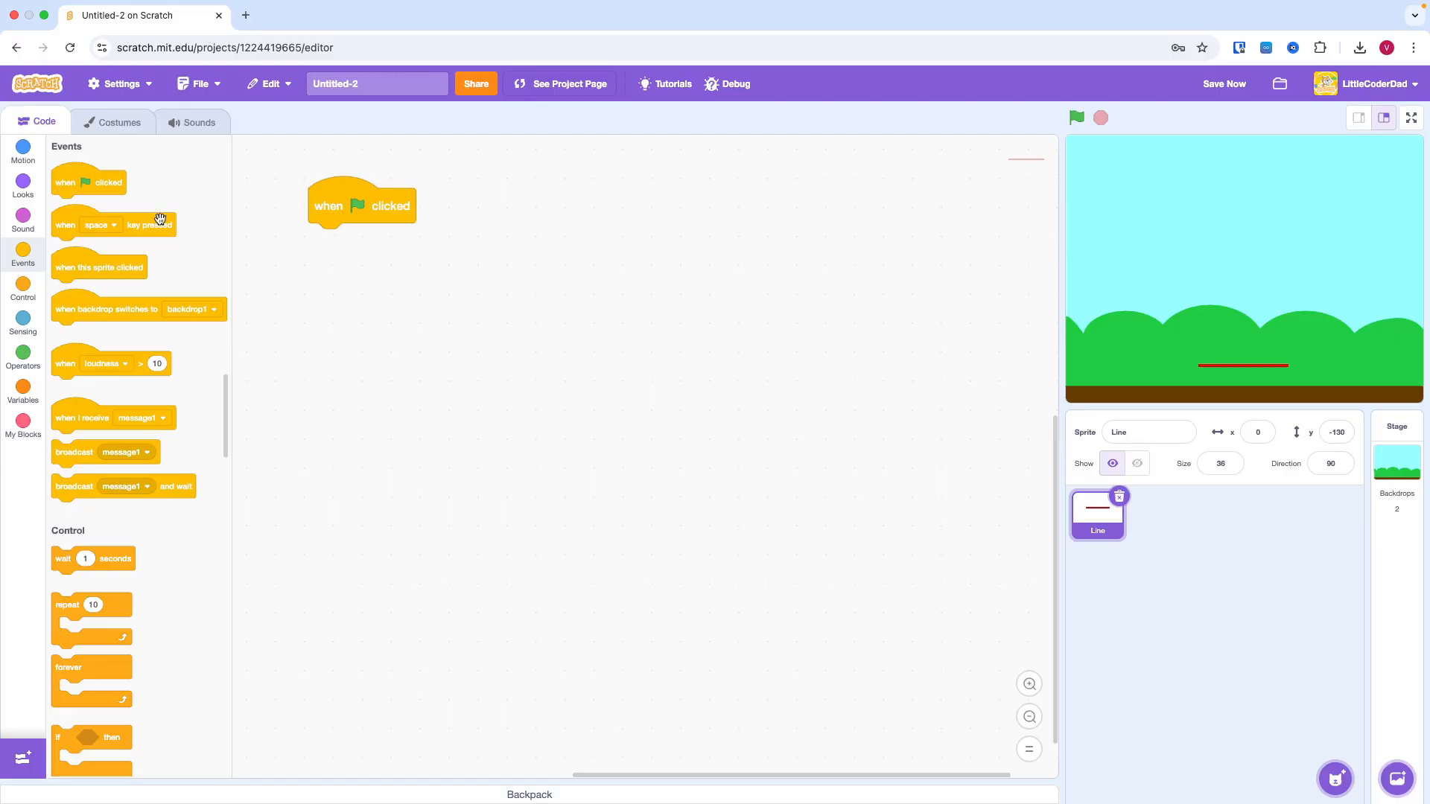
click(23, 150)
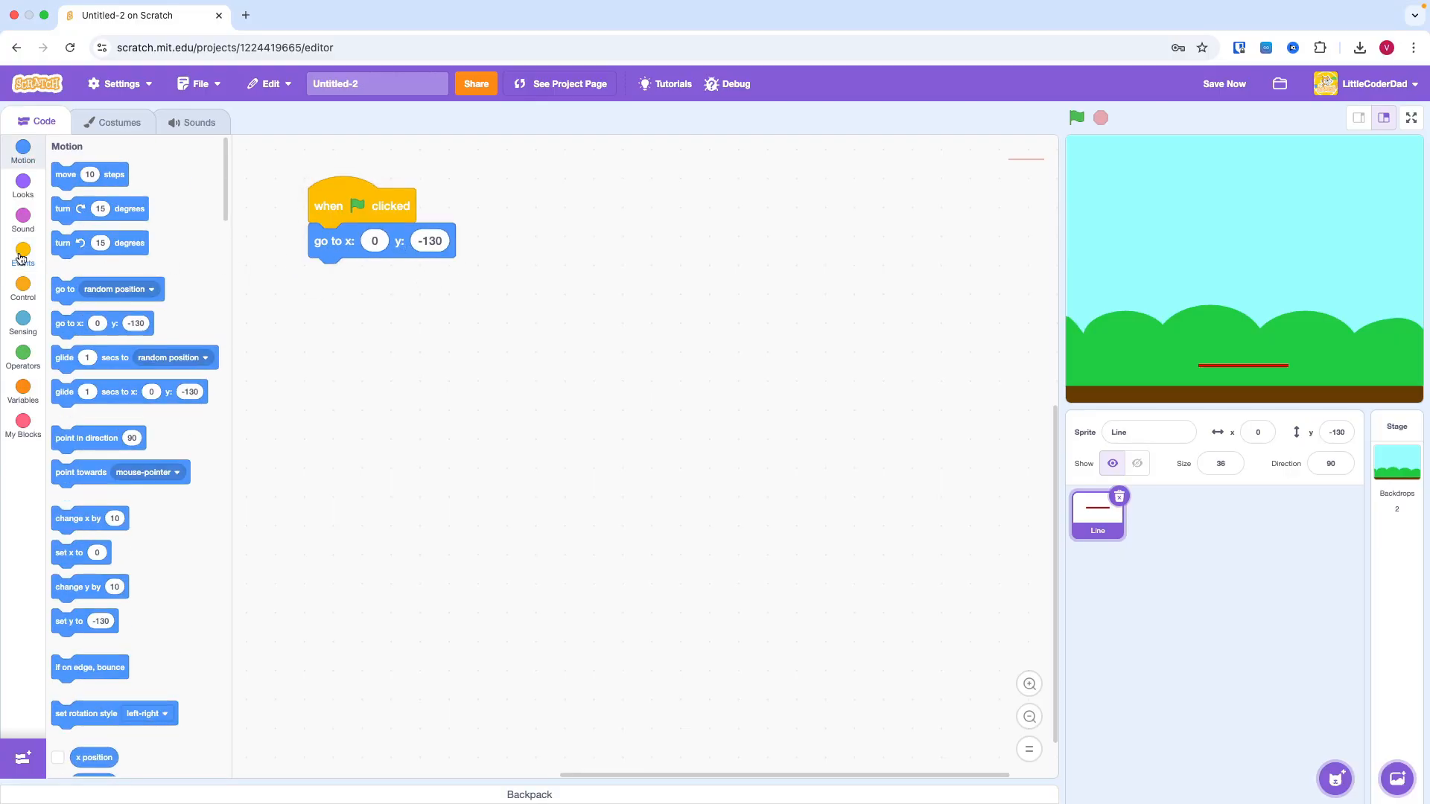
click(23, 290)
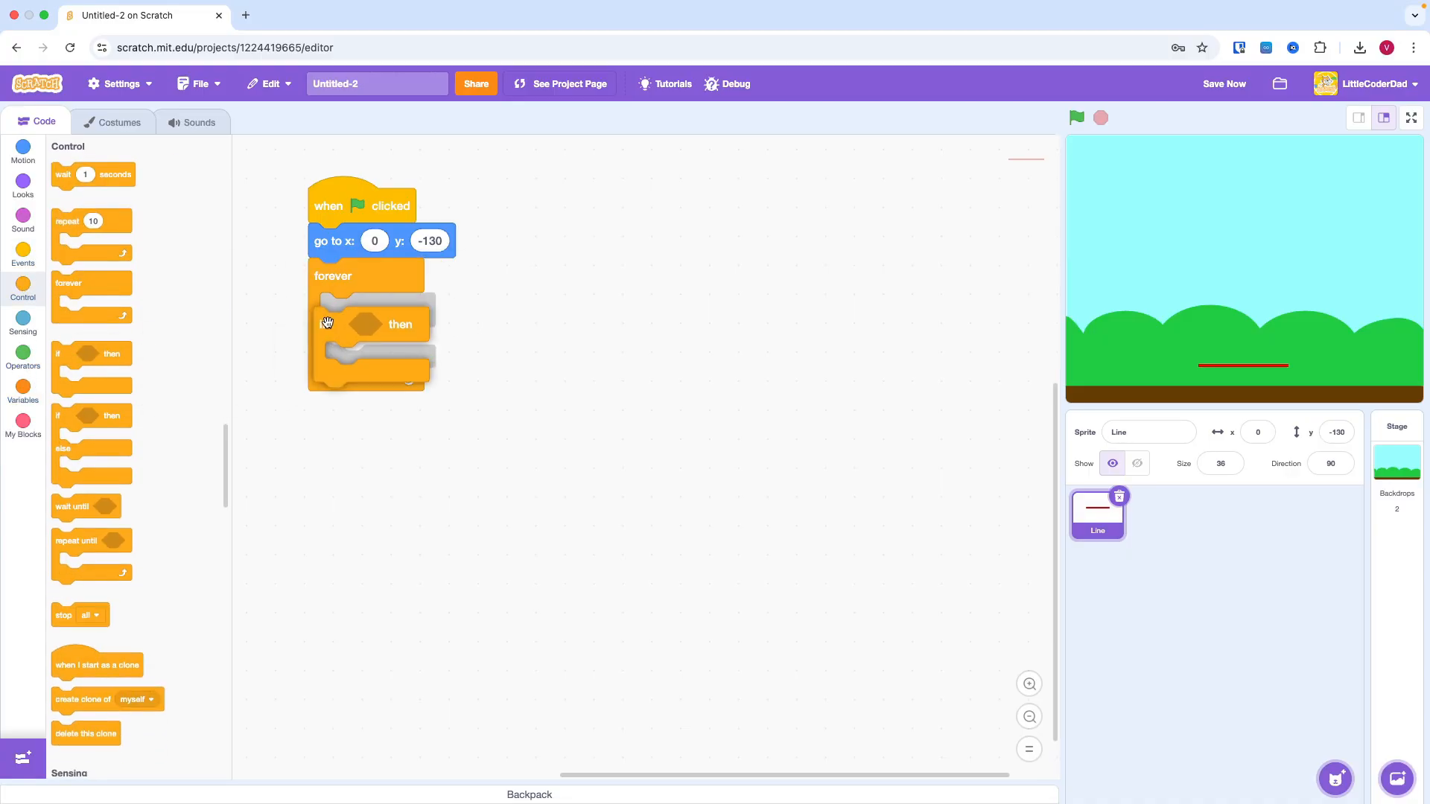
click(23, 323)
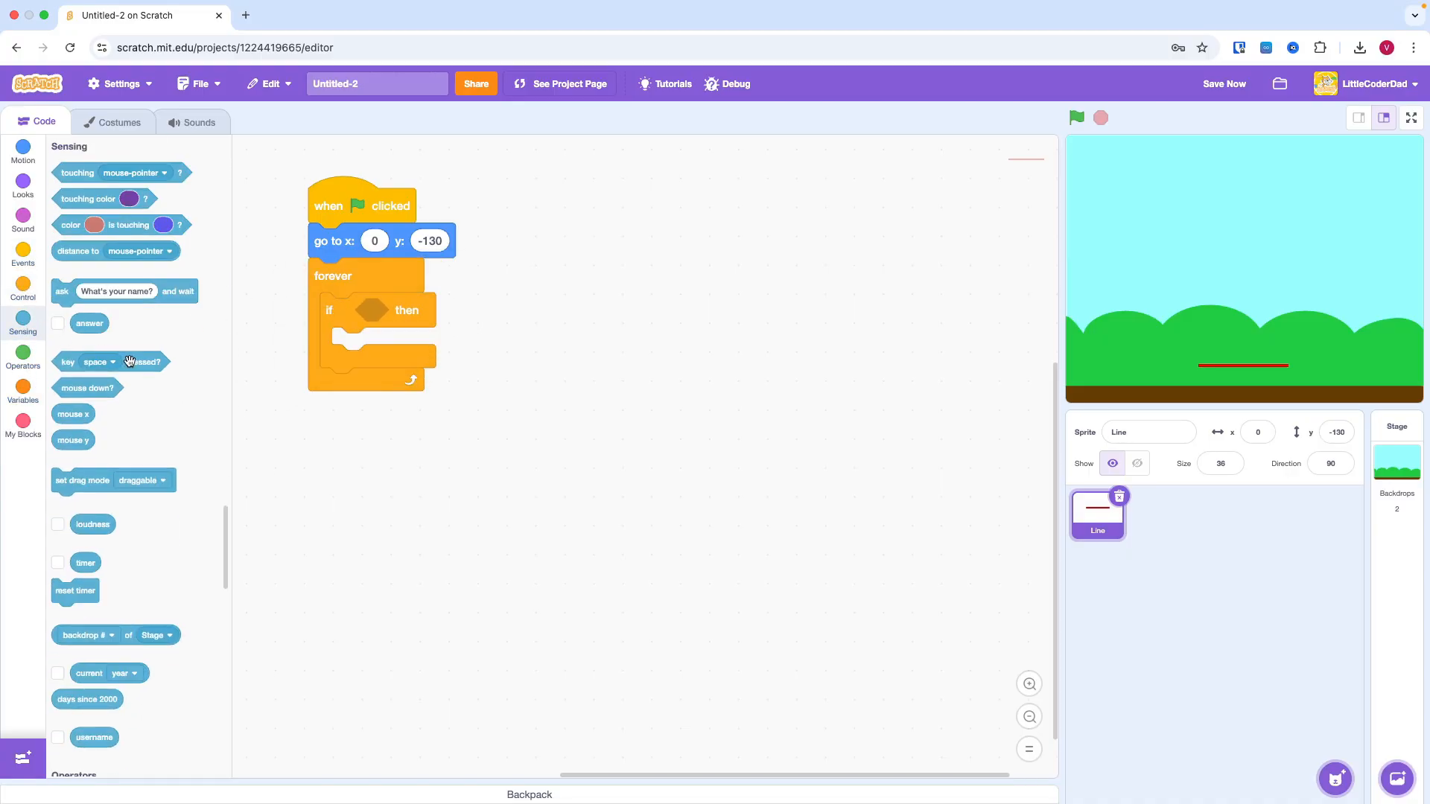
click(424, 310)
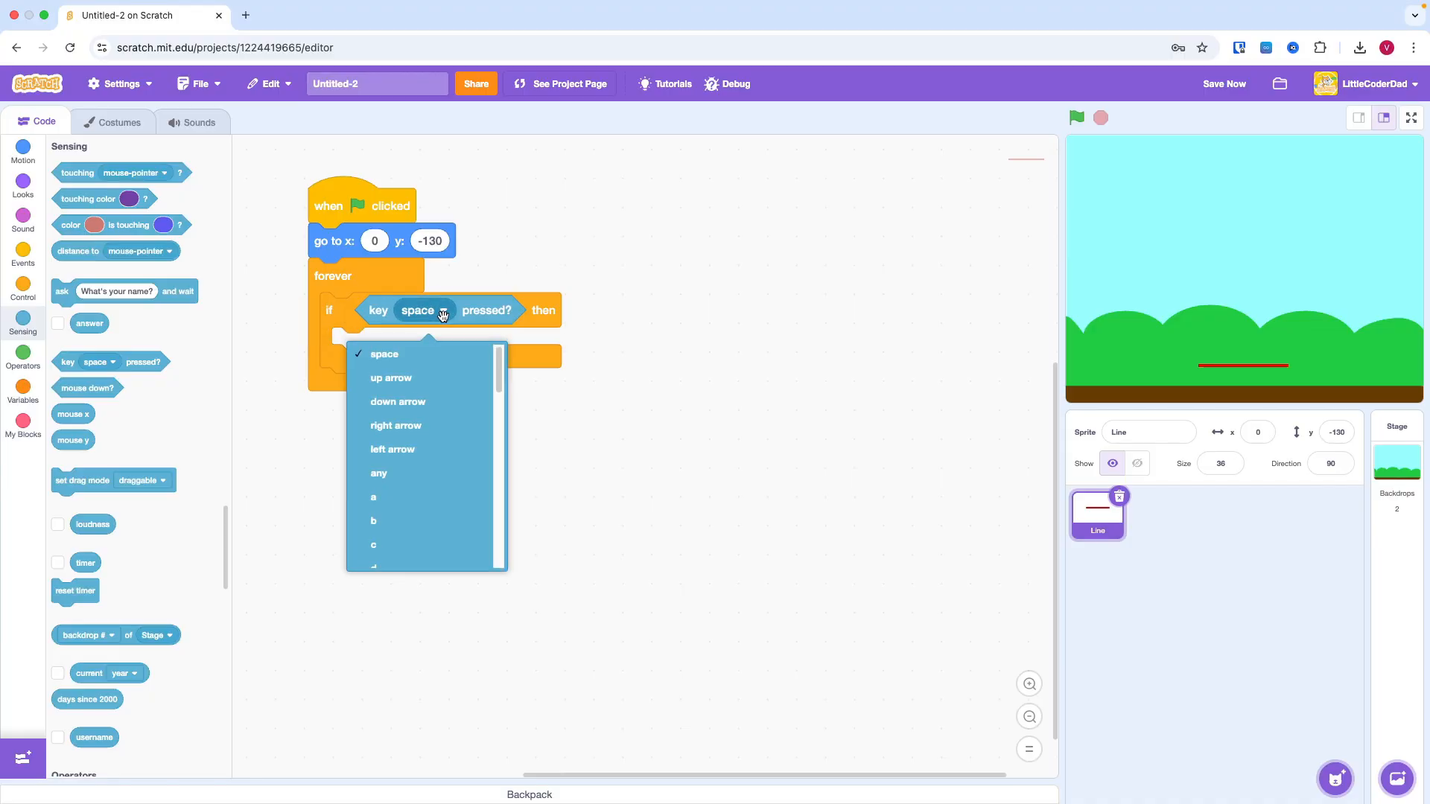
click(397, 425)
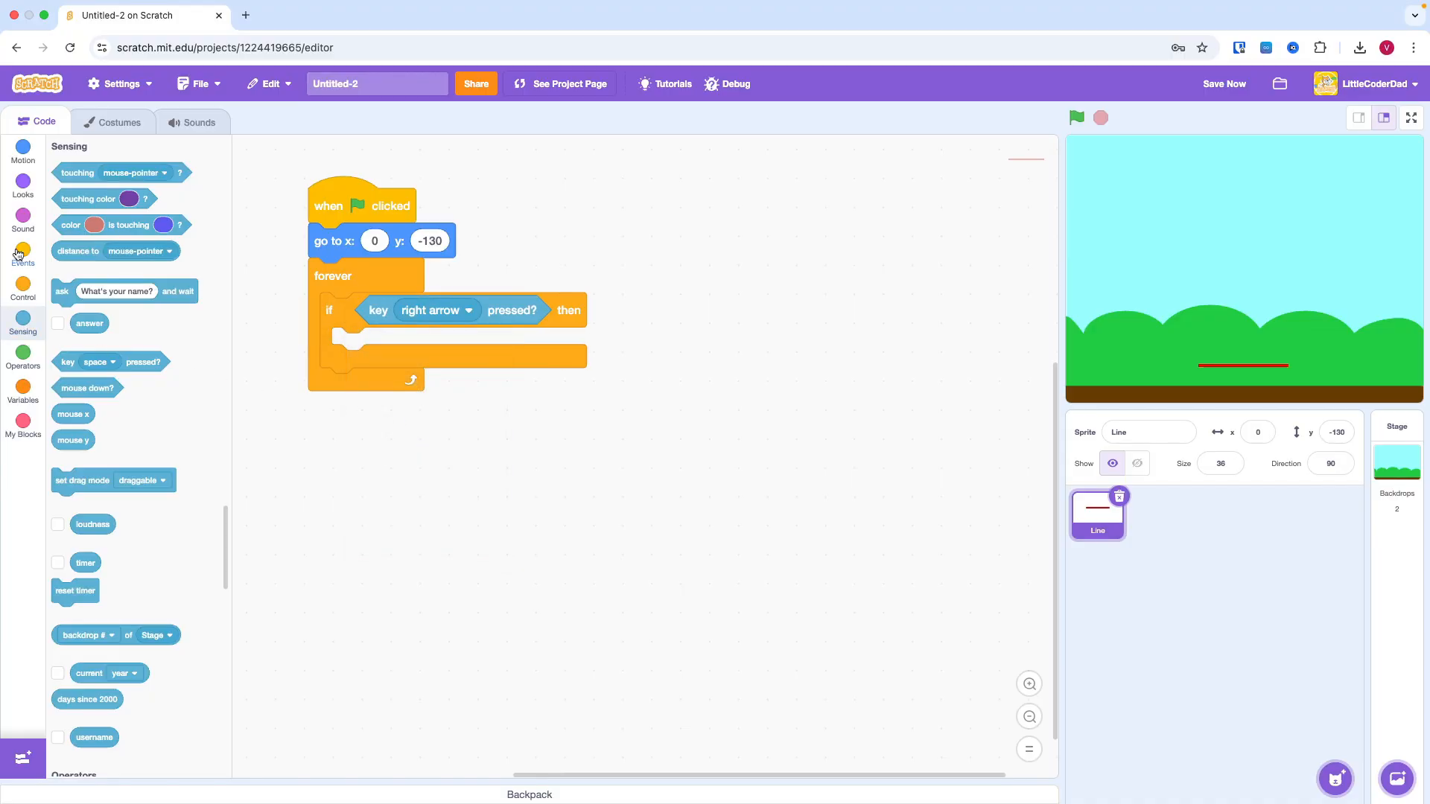
click(22, 146)
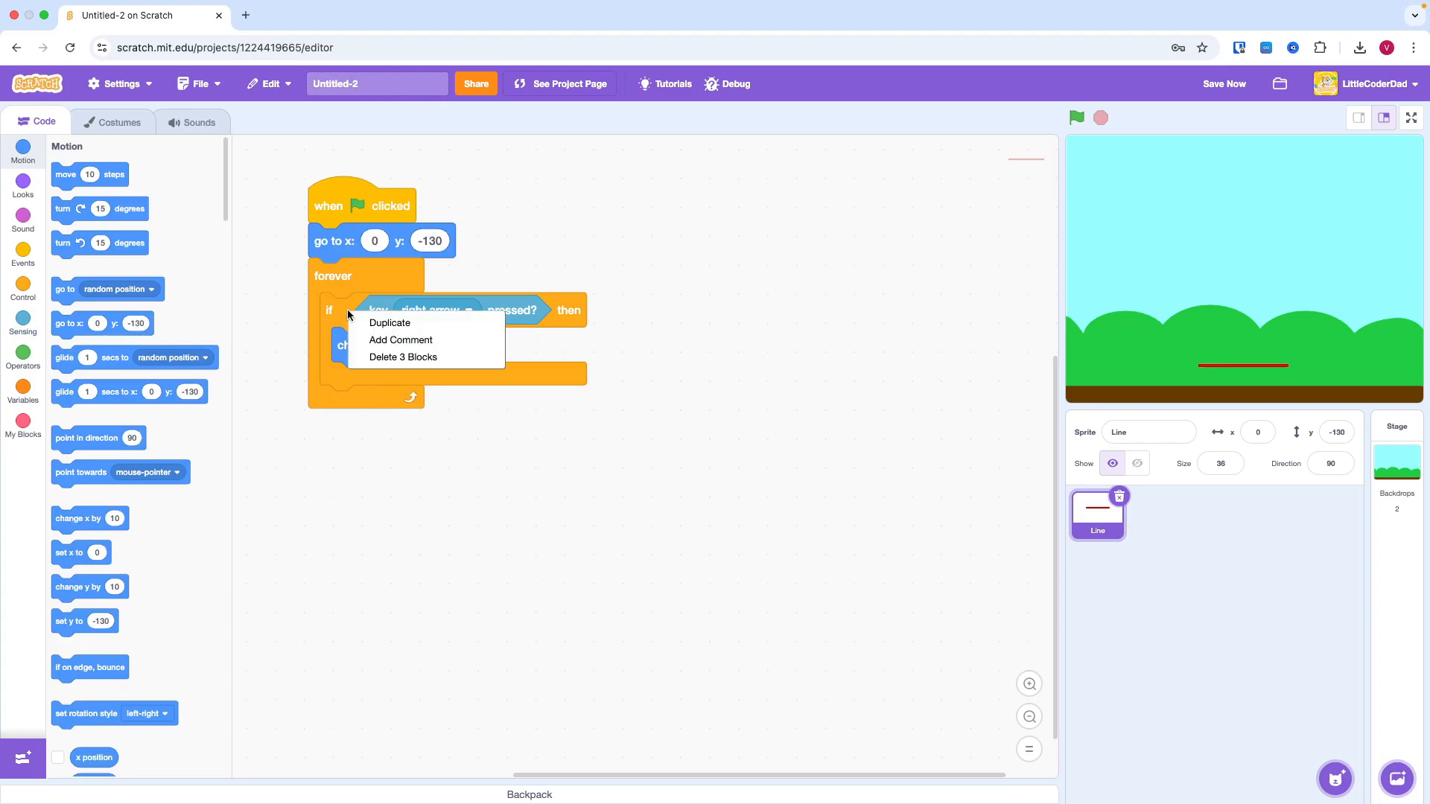
- Duplicate the if for the left arrow with step -10, test the paddle, and upload Ball.sprite3
click(389, 322)
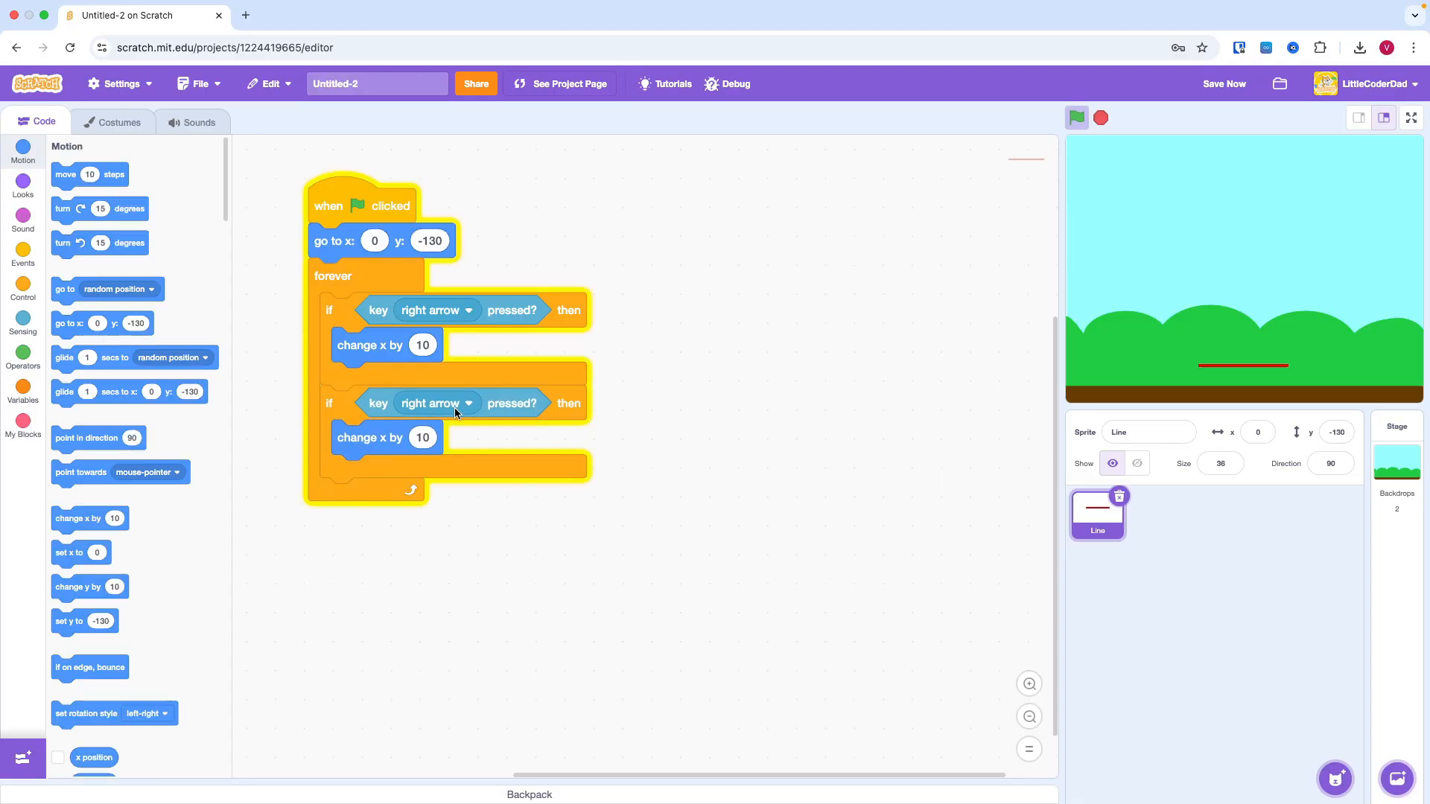
click(429, 404)
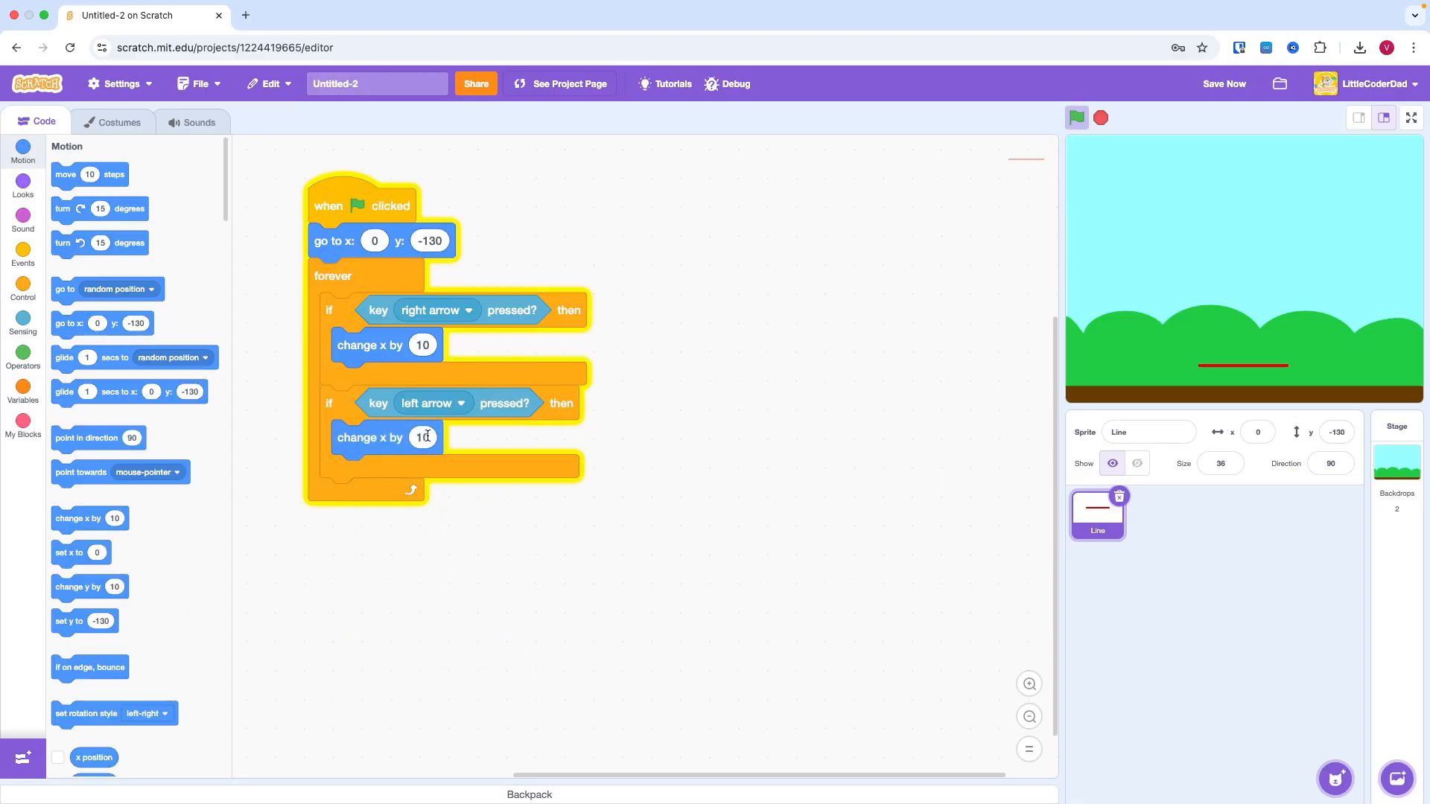
click(1077, 118)
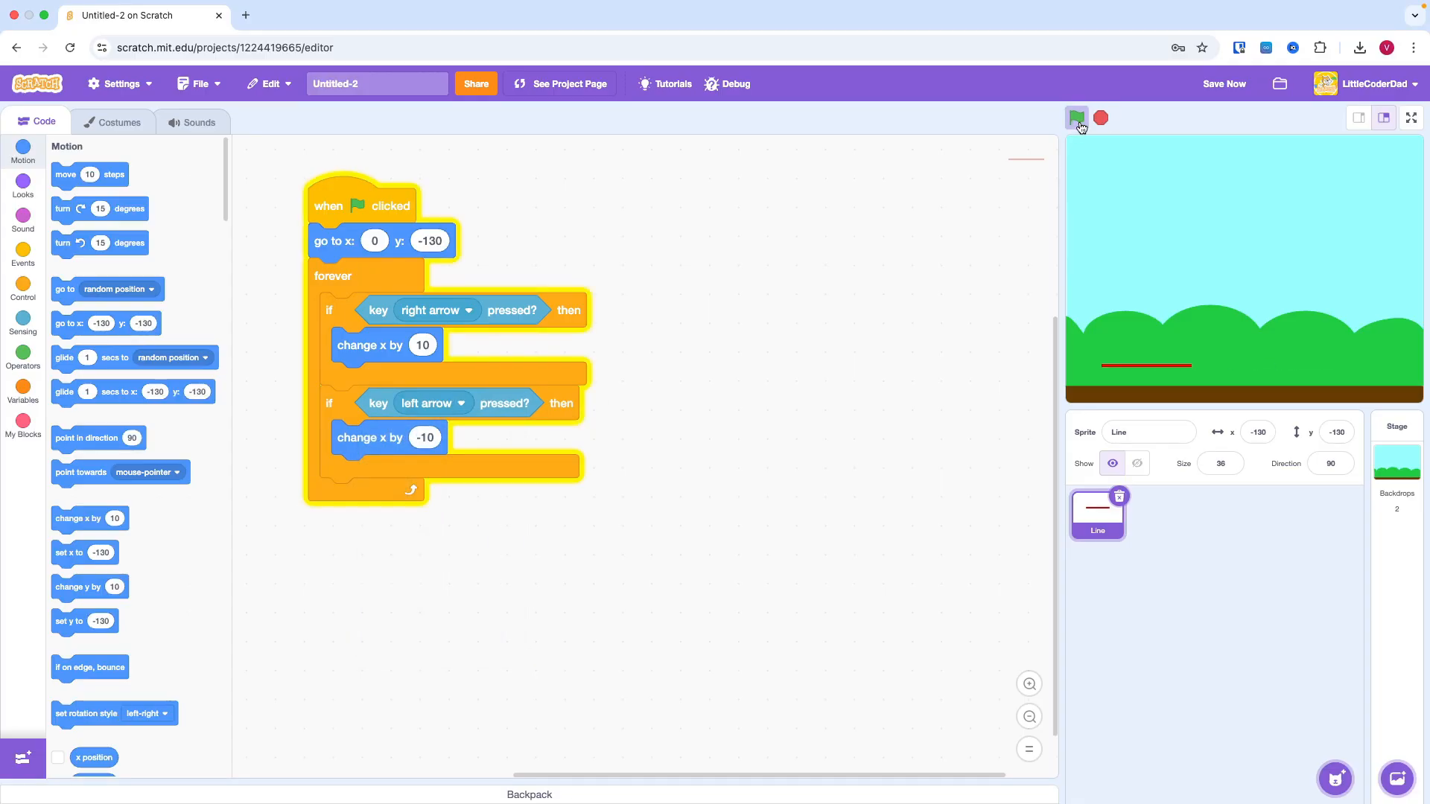
click(1076, 117)
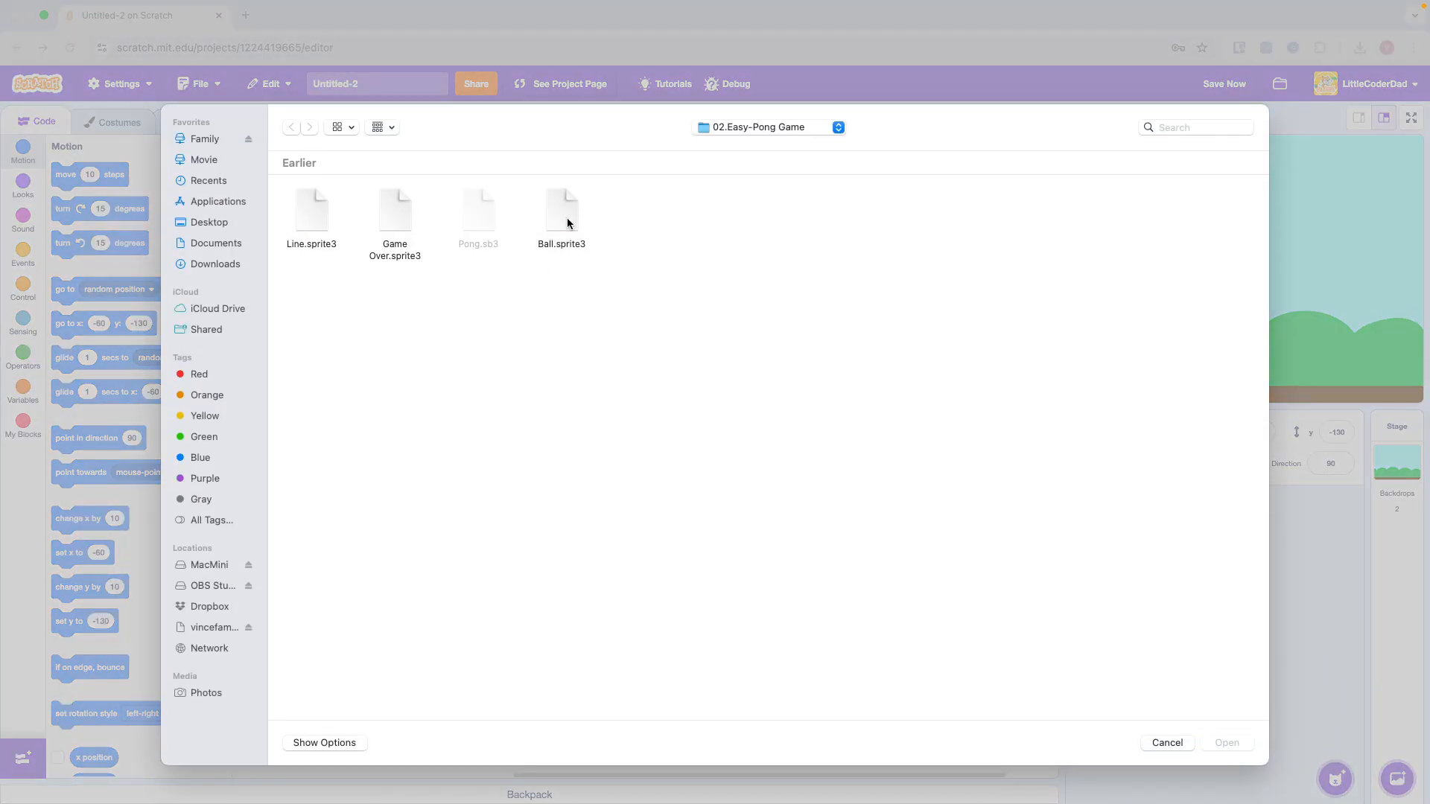
double_click(561, 204)
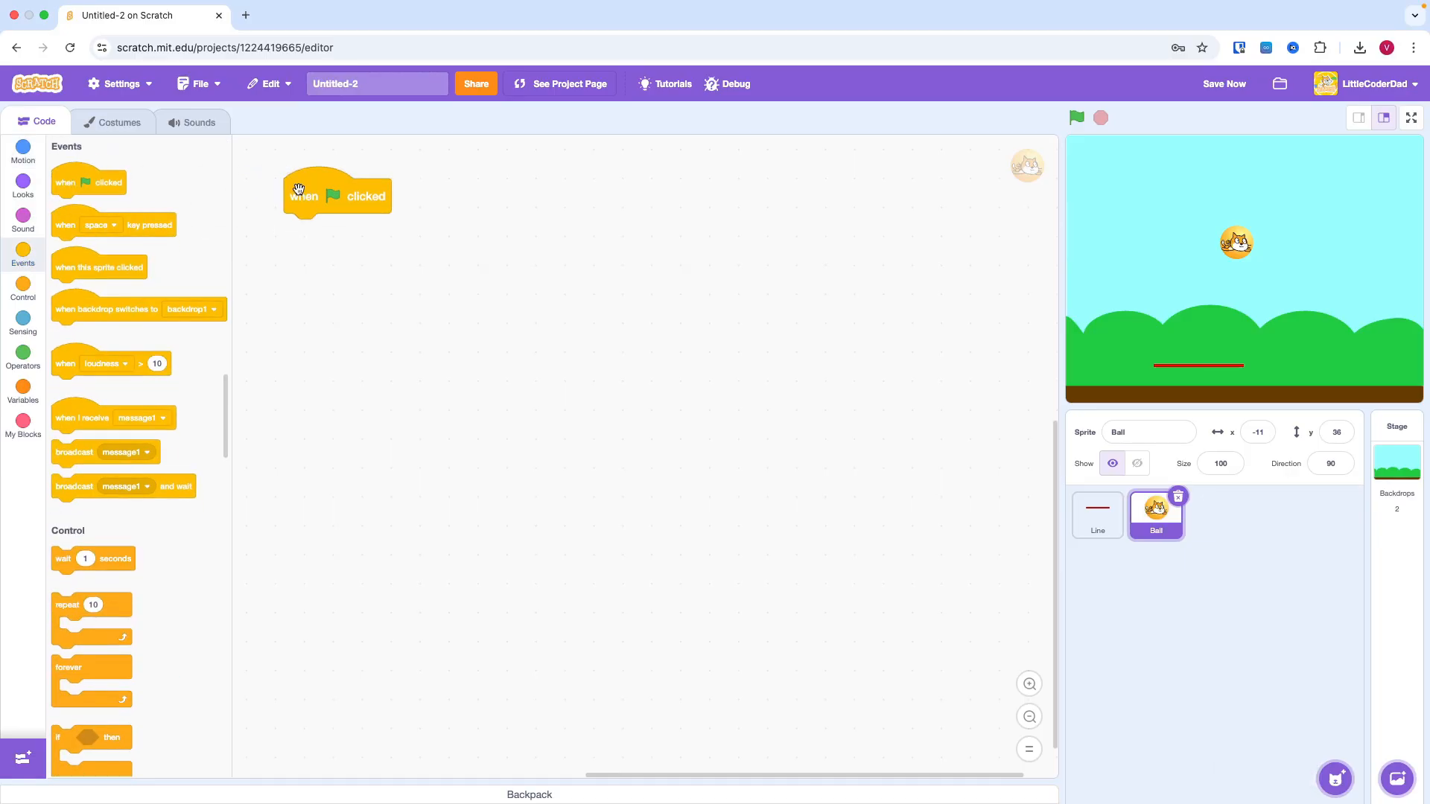
- On green flag, send the Ball to random x (-100 to 100), y 180, pointing in direction 135
click(23, 150)
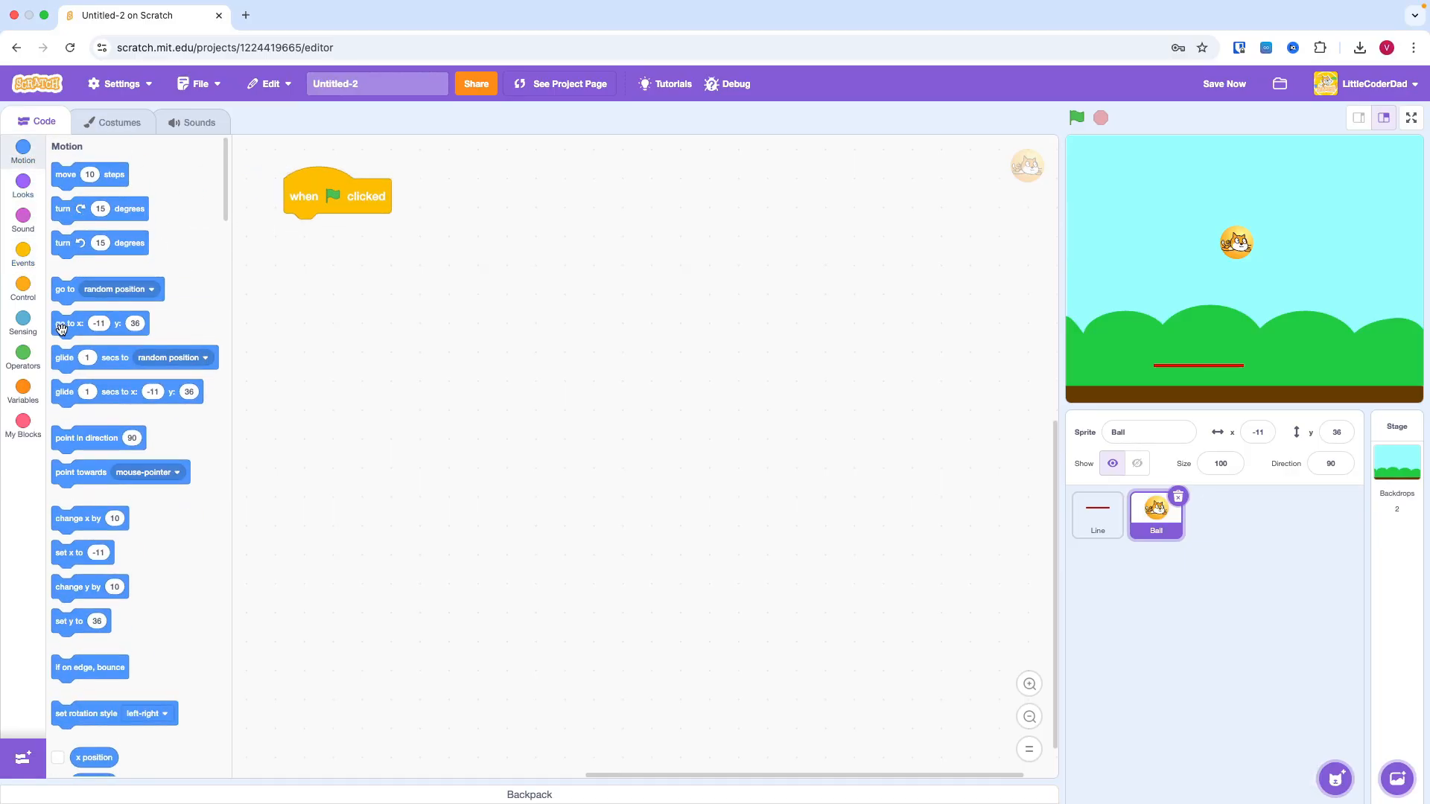
drag(72, 323, 310, 231)
text(180)
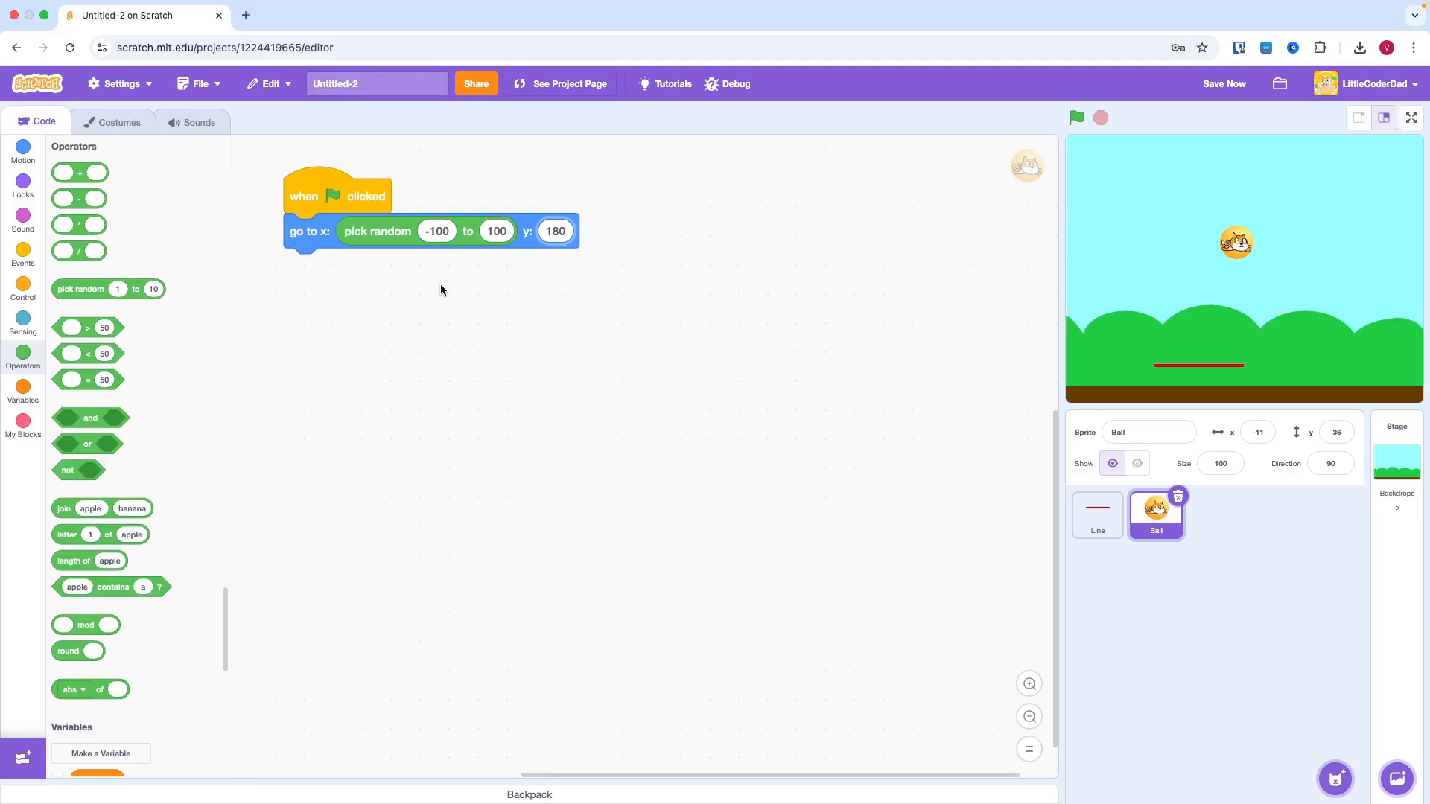
click(23, 150)
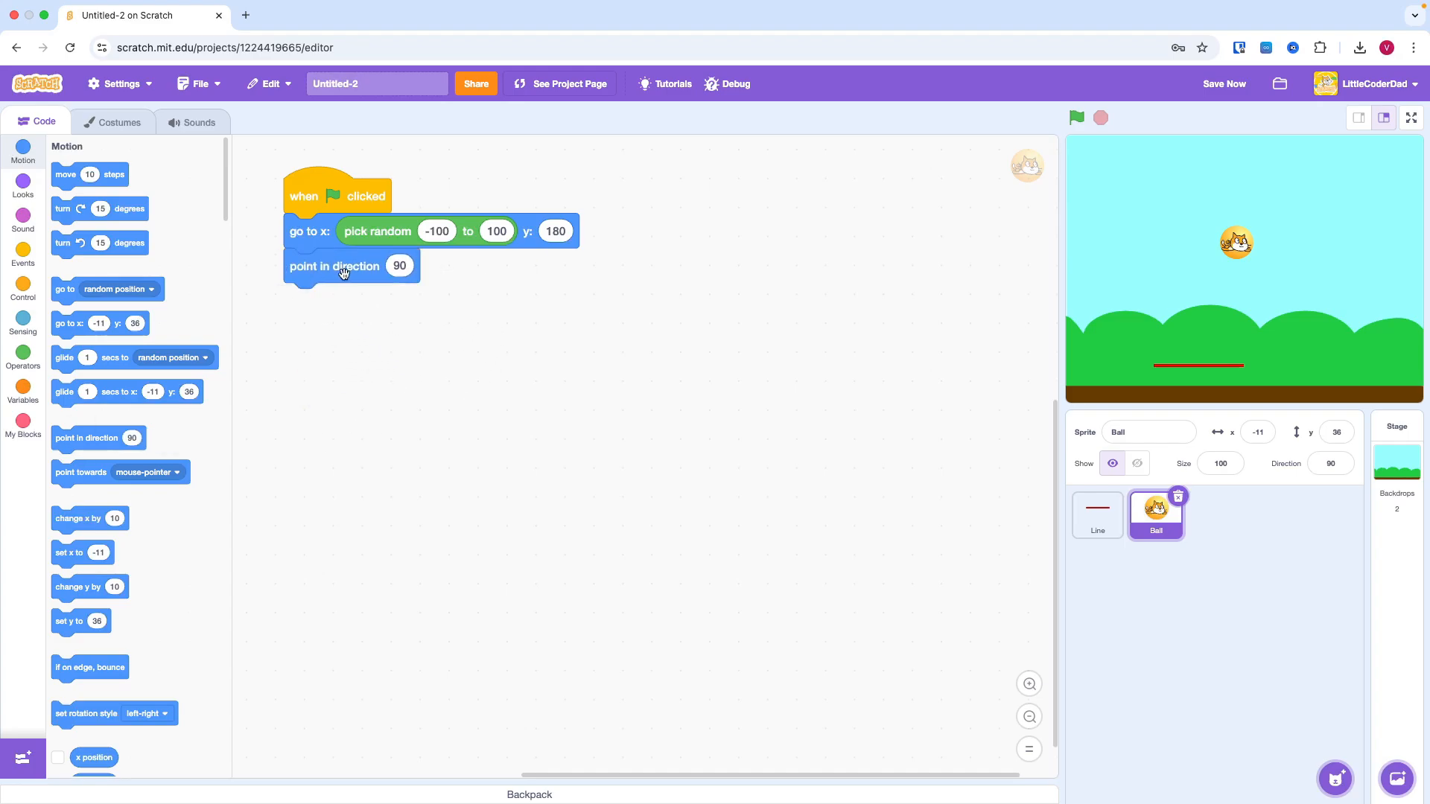
click(399, 265)
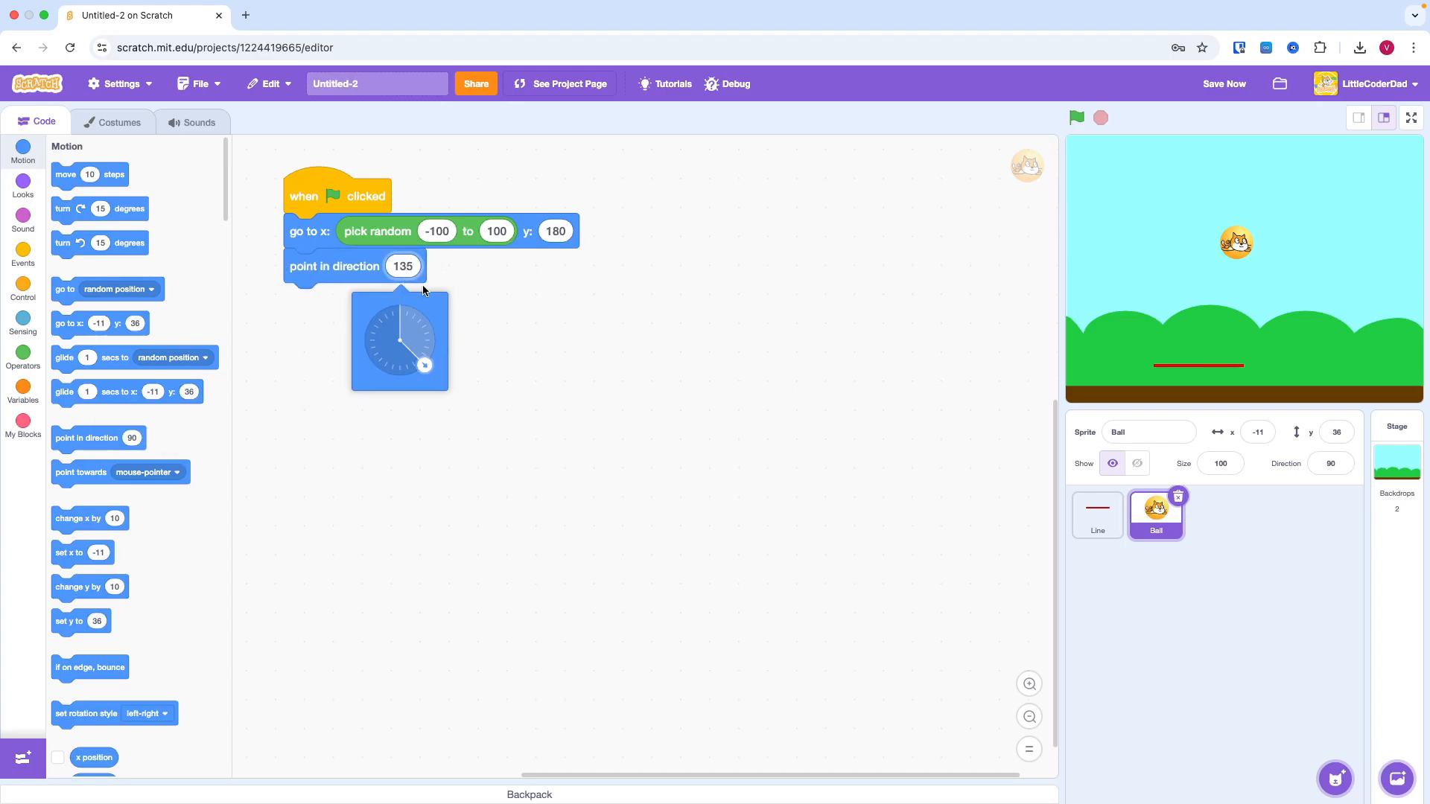
click(22, 291)
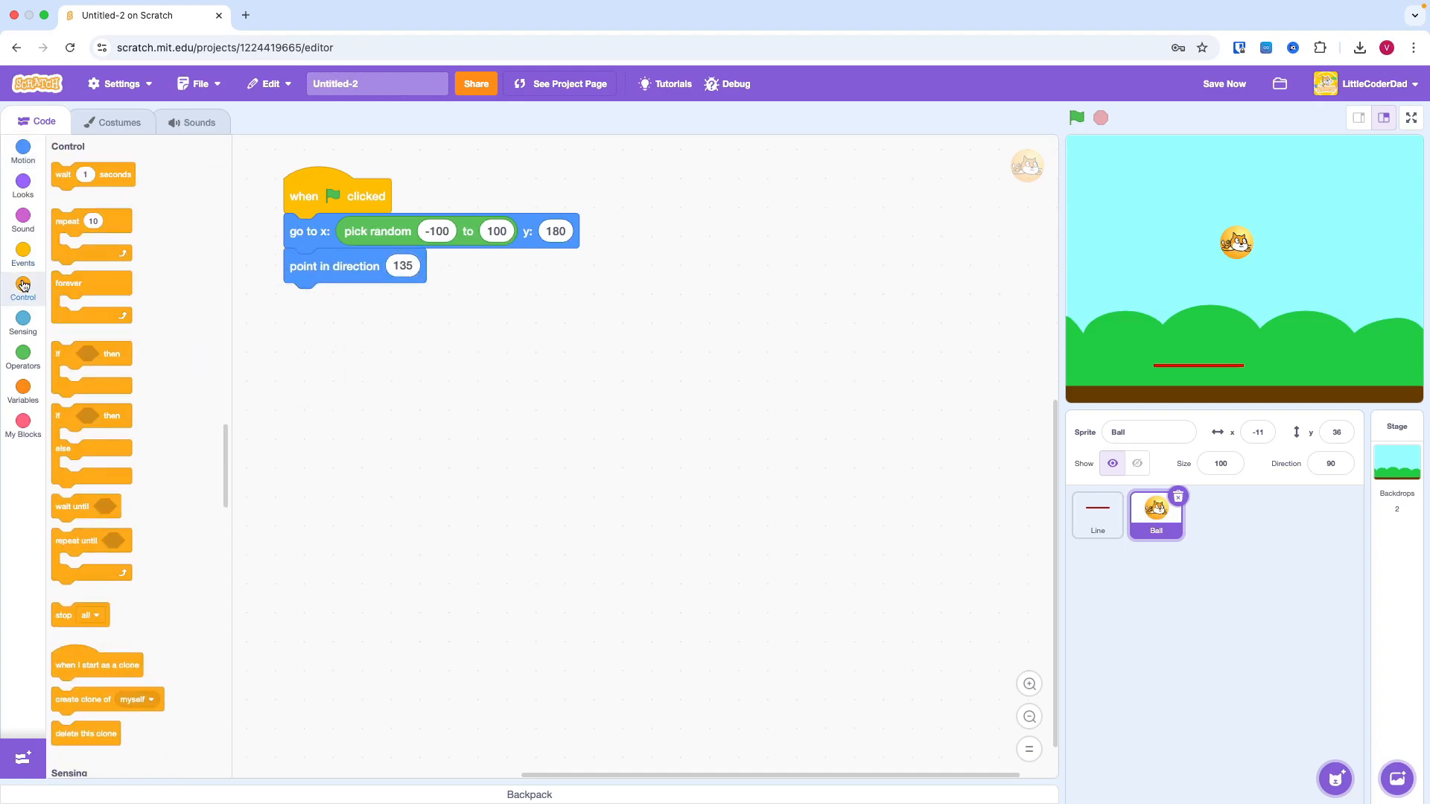
- Add a forever loop moving 15 steps with if on edge bounce, then test-run the ball
drag(69, 283, 343, 301)
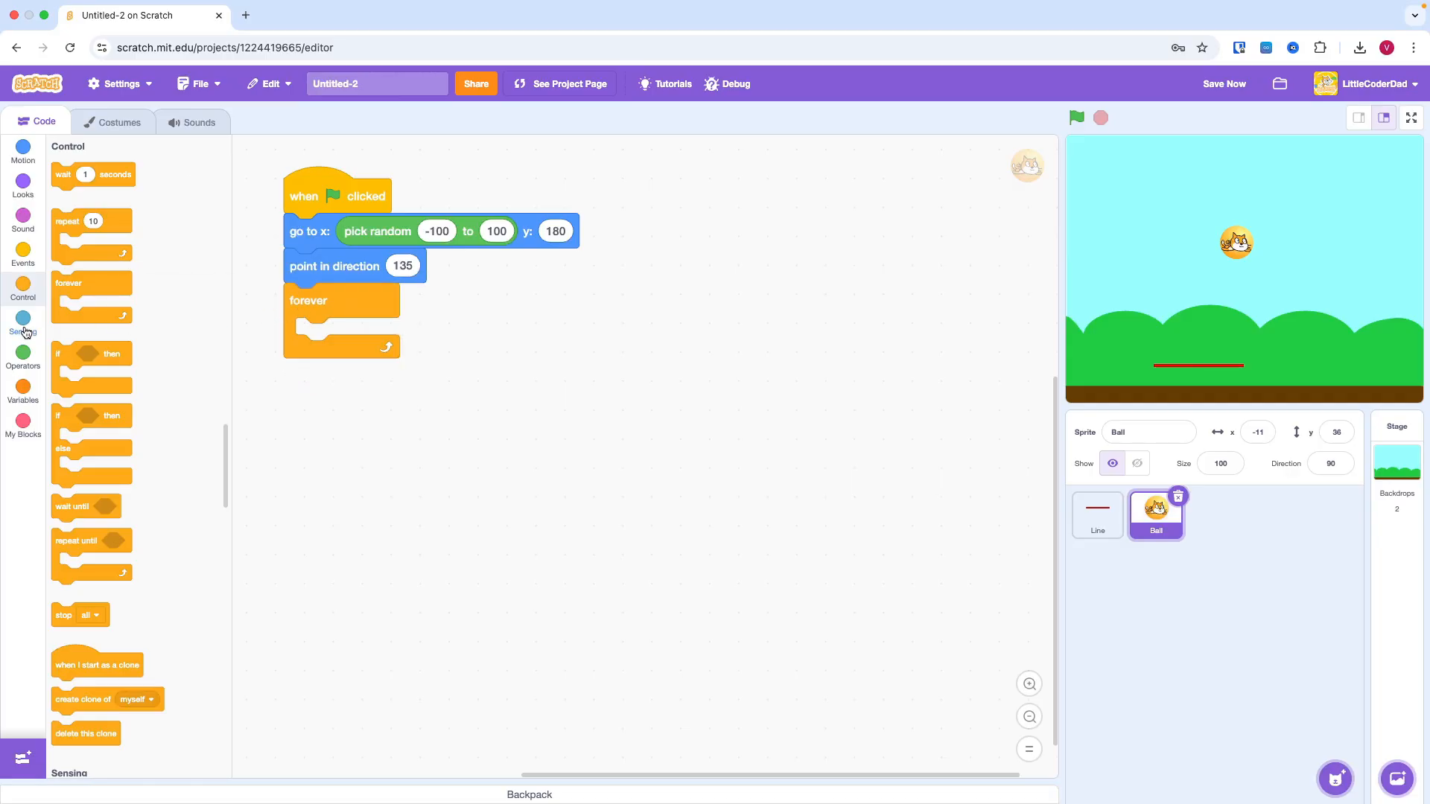
click(22, 151)
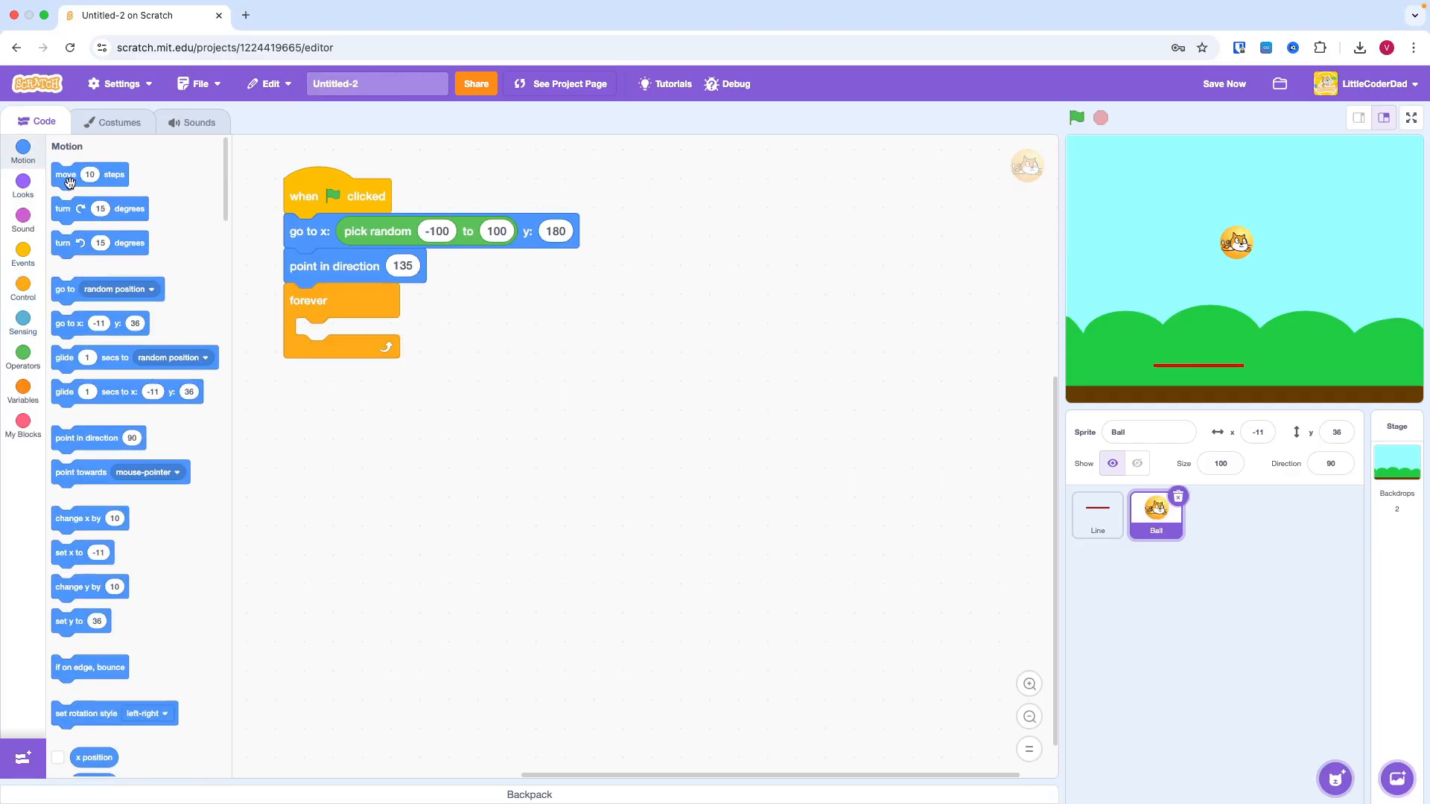
drag(69, 175, 348, 336)
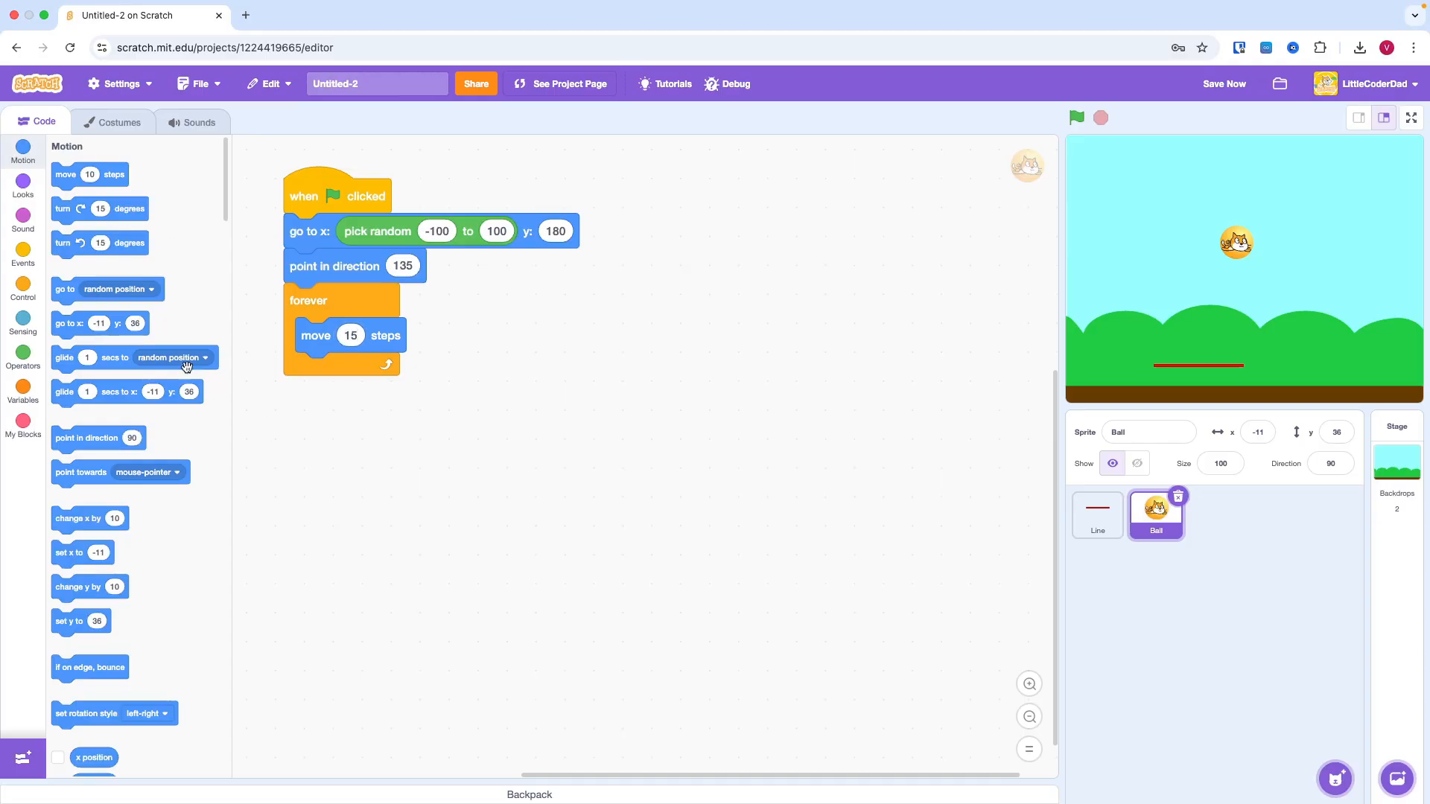
mouse_move(99, 672)
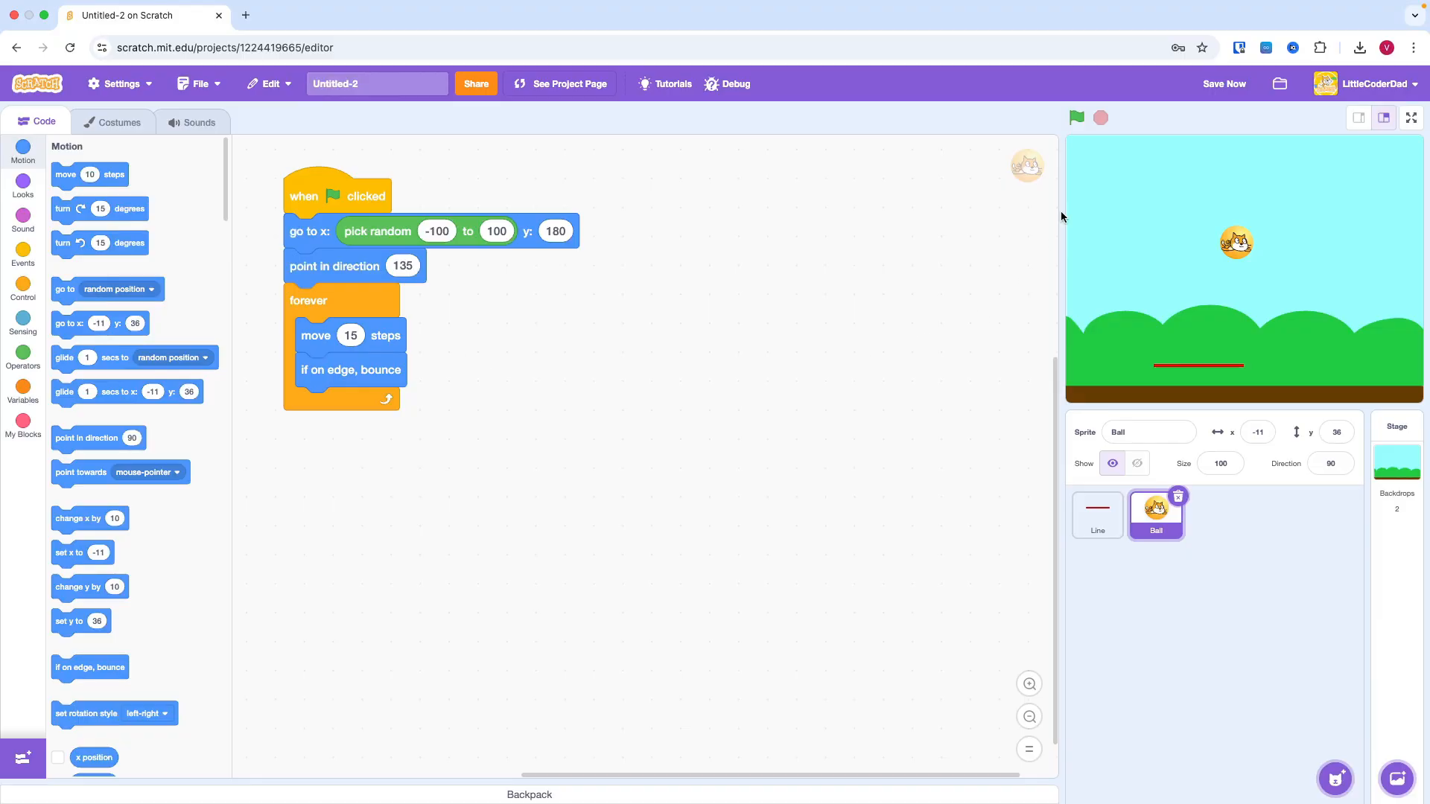
click(1076, 117)
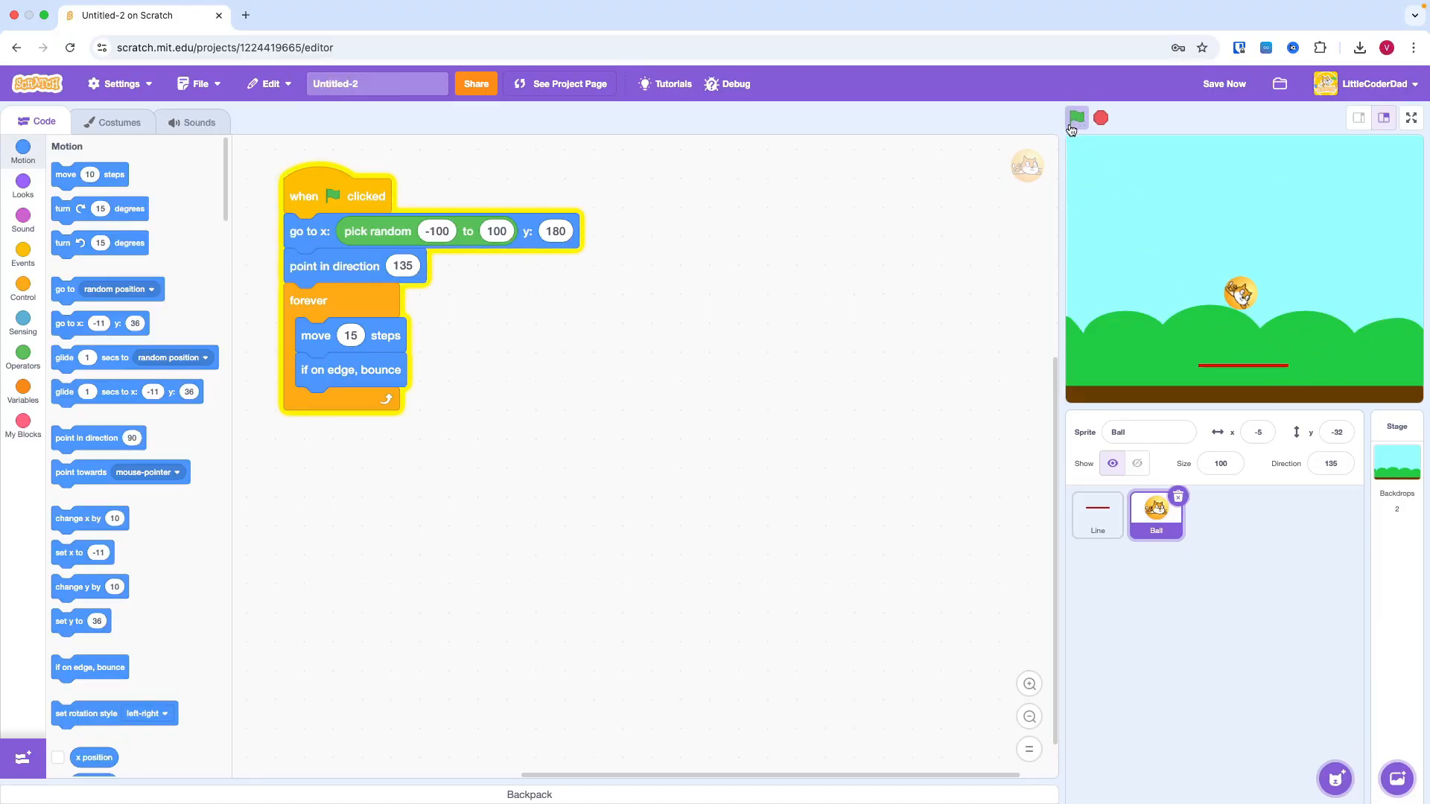
click(1075, 117)
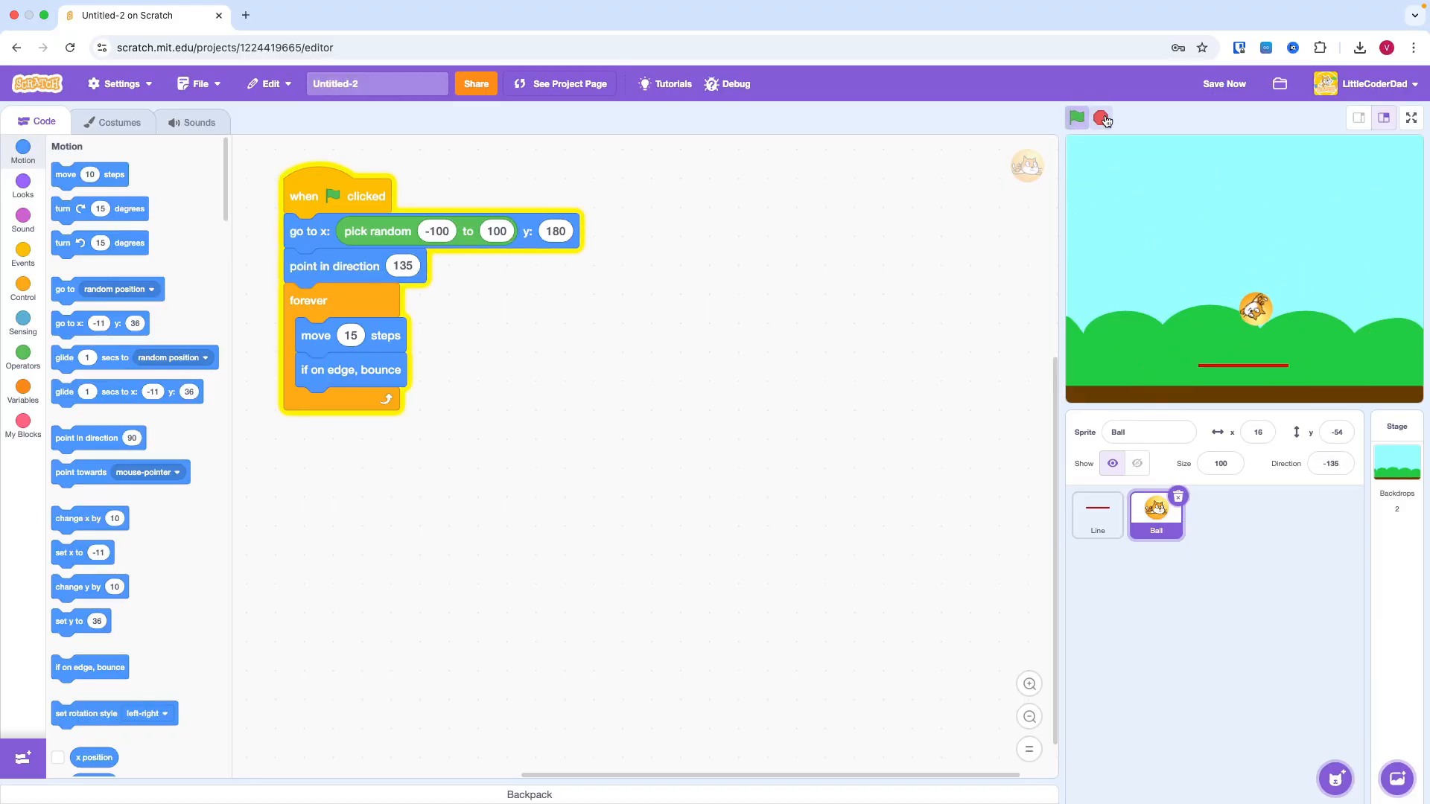
click(1075, 118)
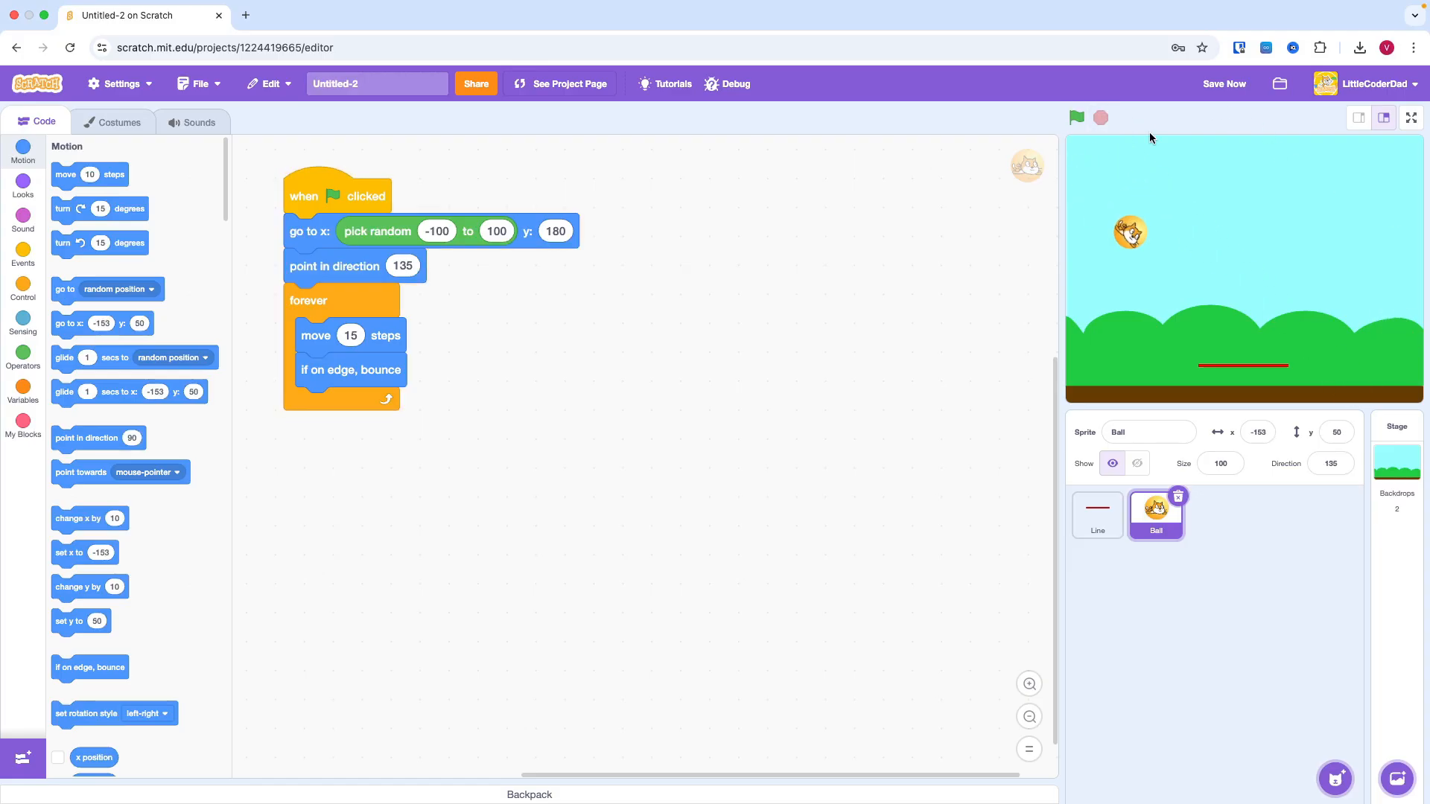
- Inside forever, if touching Line, point in a random direction from -60 to 60
click(22, 290)
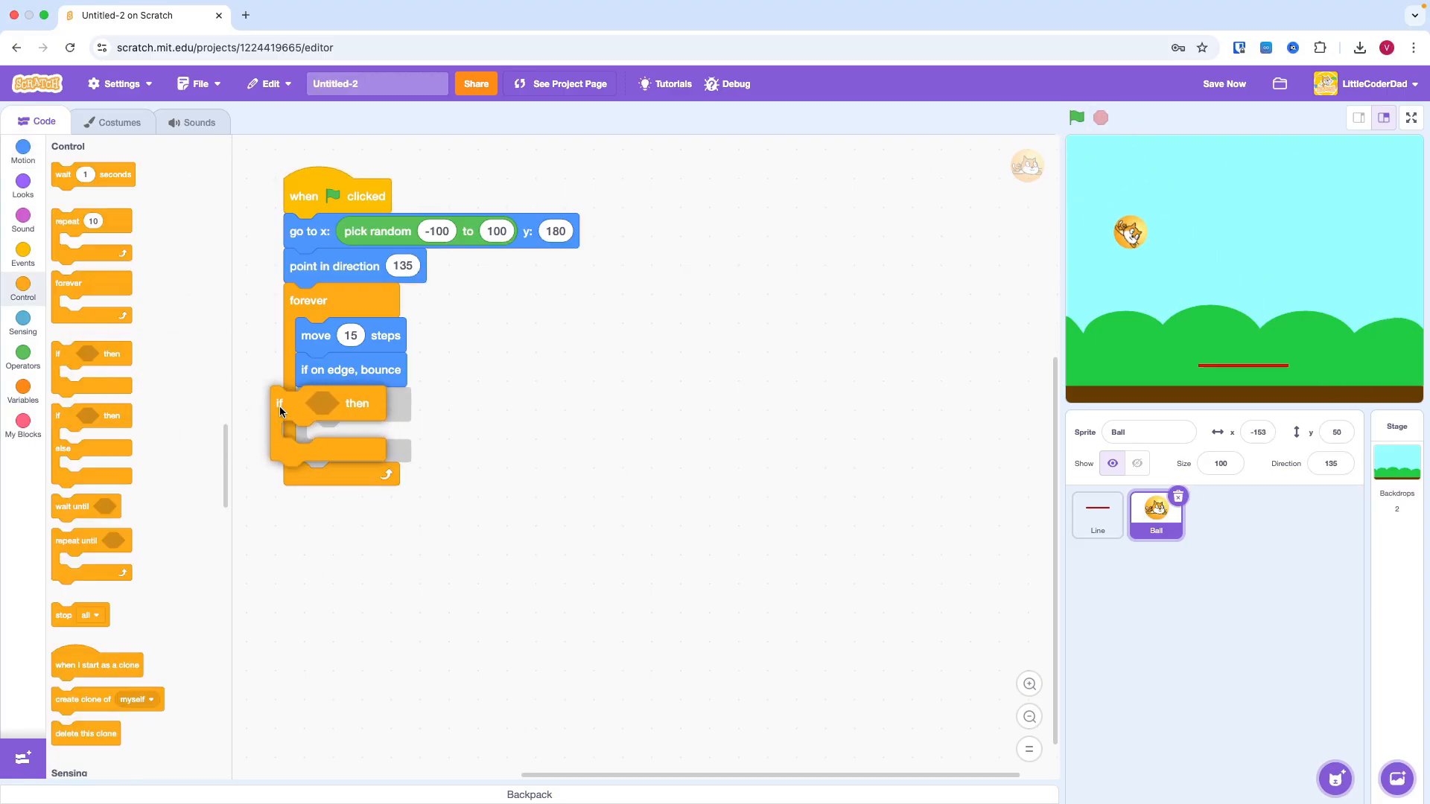
click(22, 319)
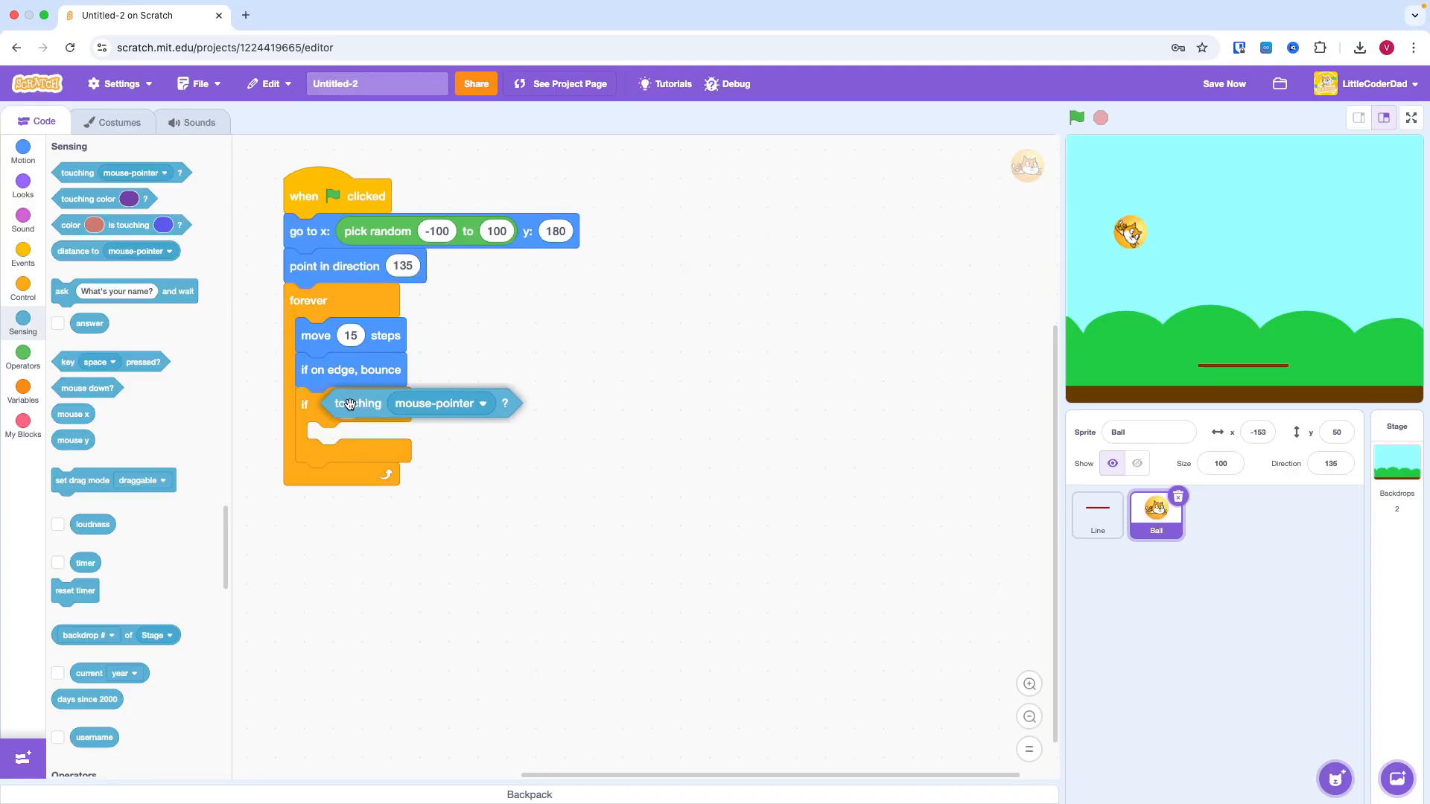
click(482, 404)
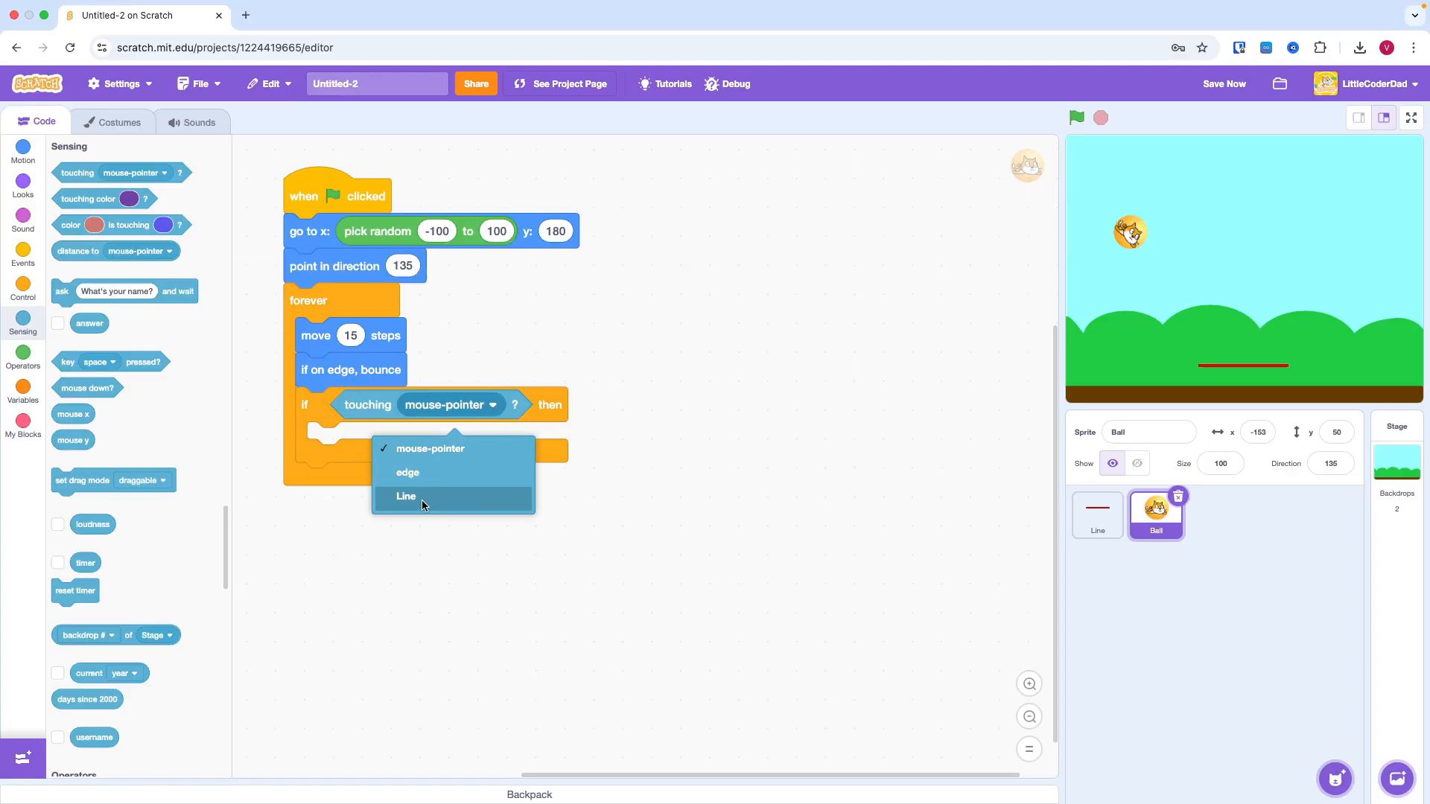
click(406, 496)
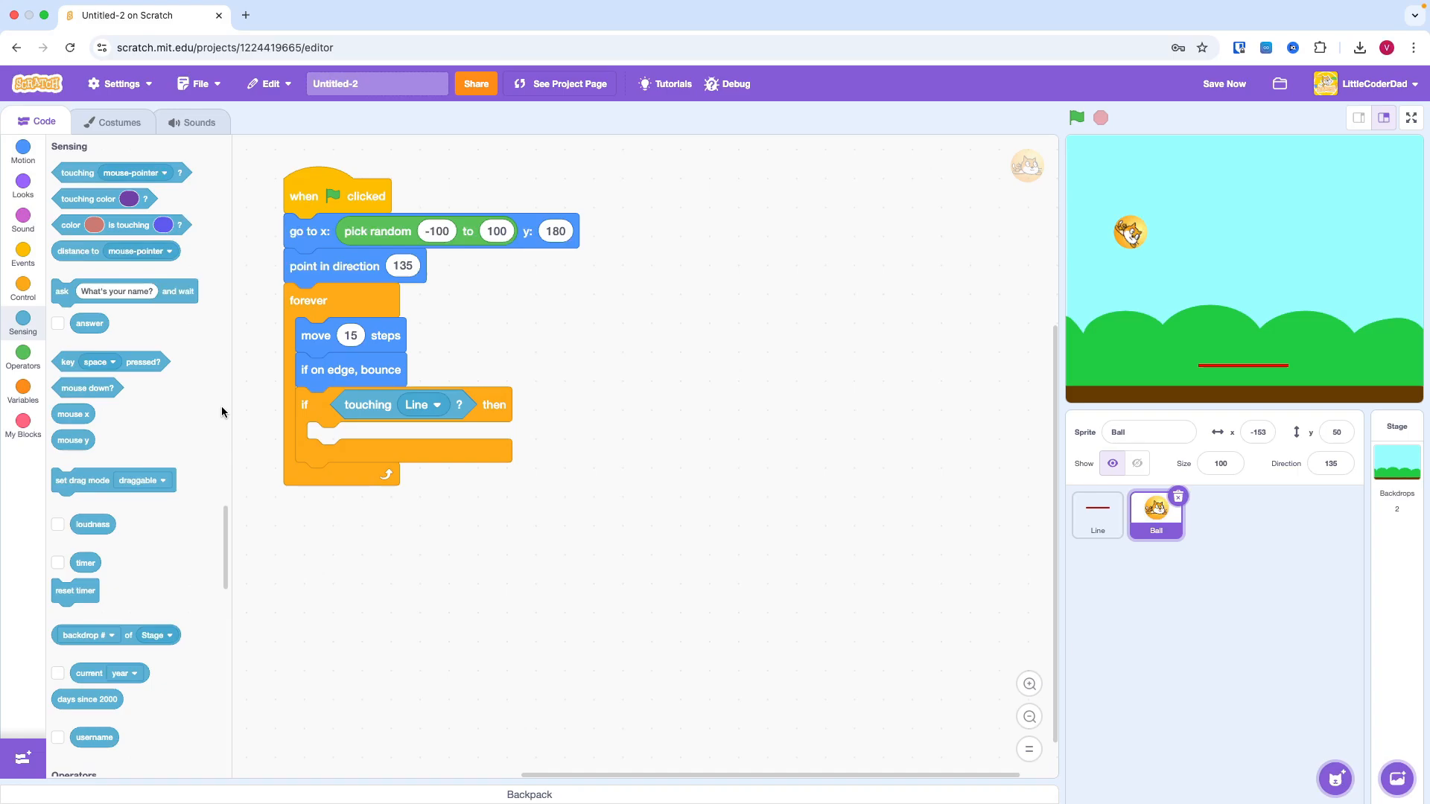
click(23, 149)
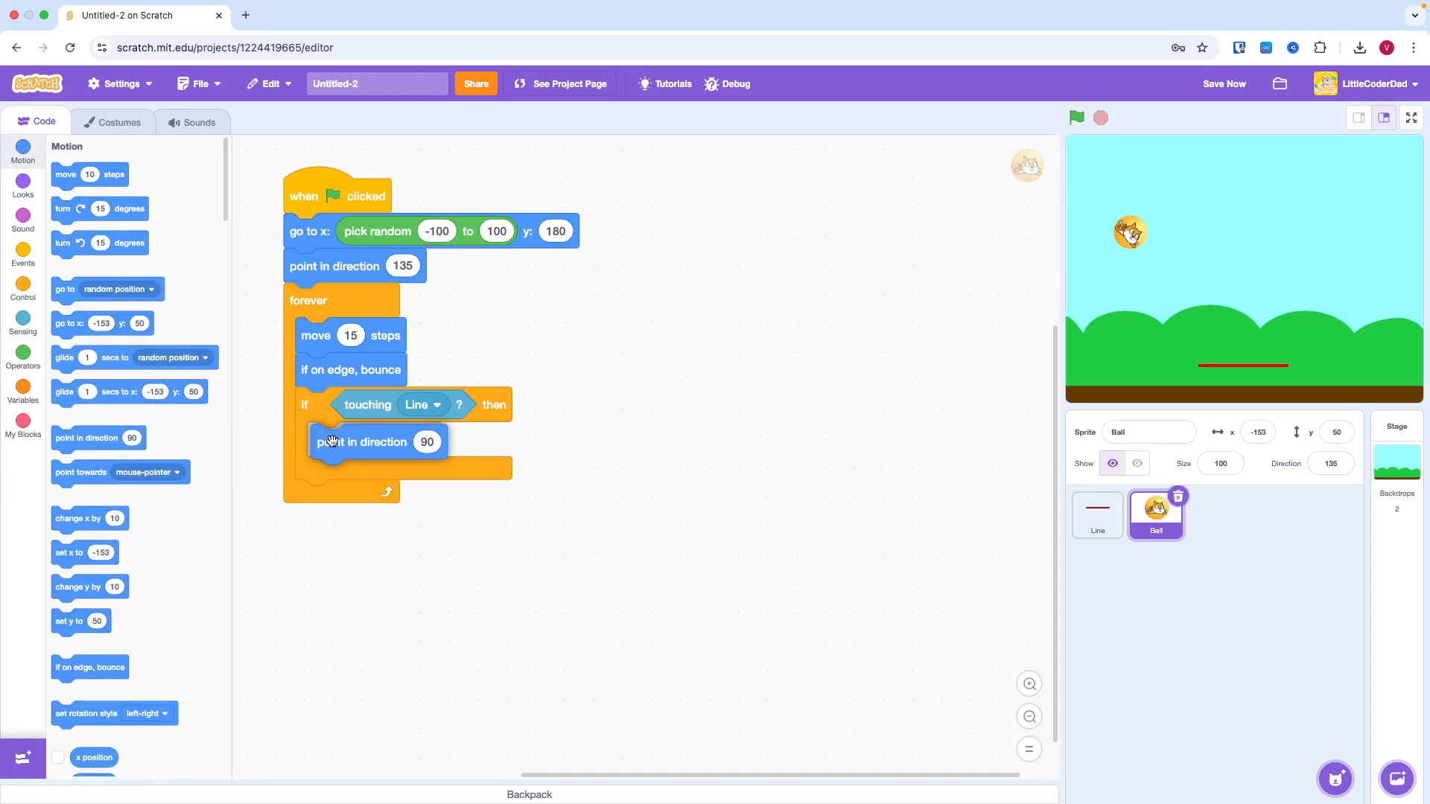
click(23, 354)
text(60)
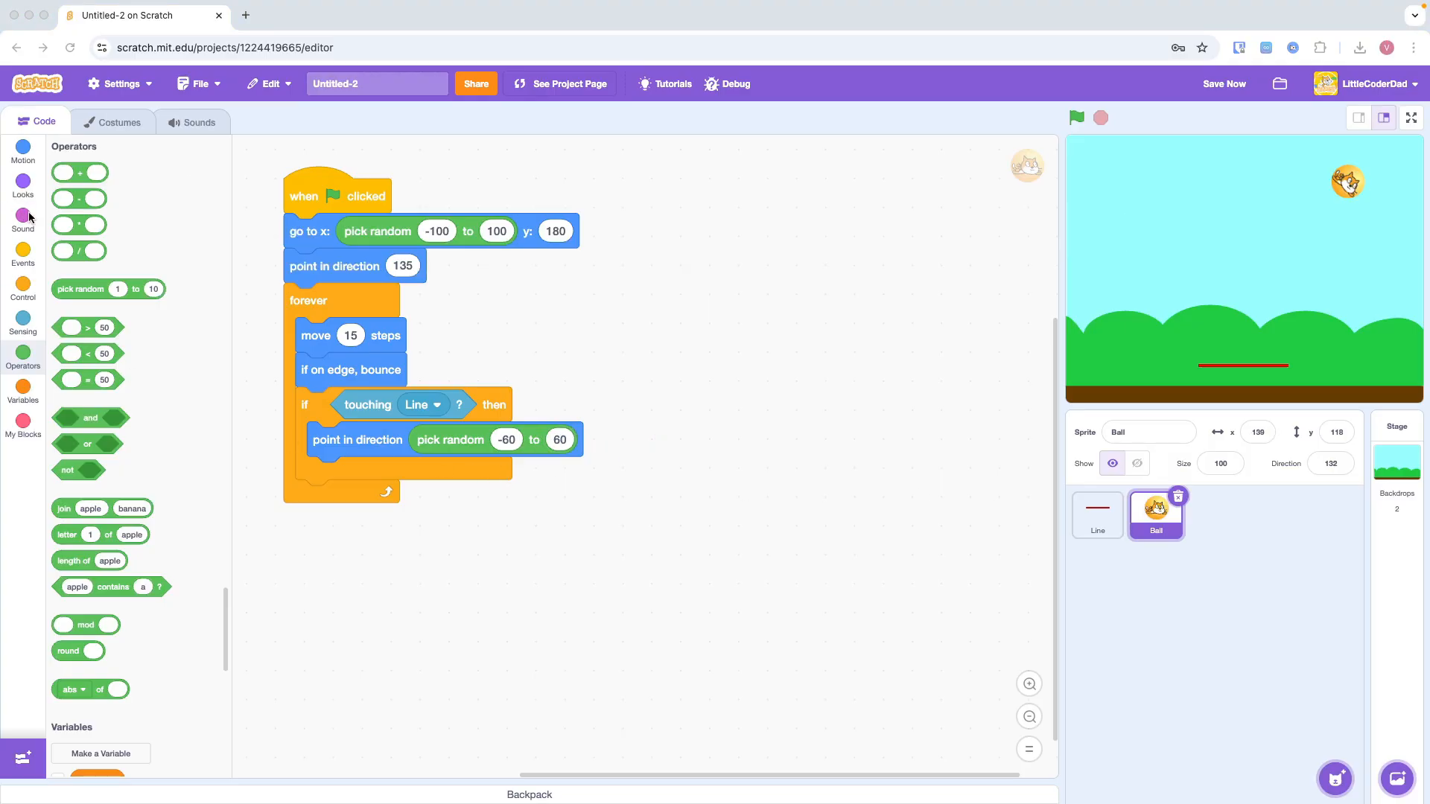
- On touching Line set volume to 40% and start sound Boing, then test-run the game
click(22, 216)
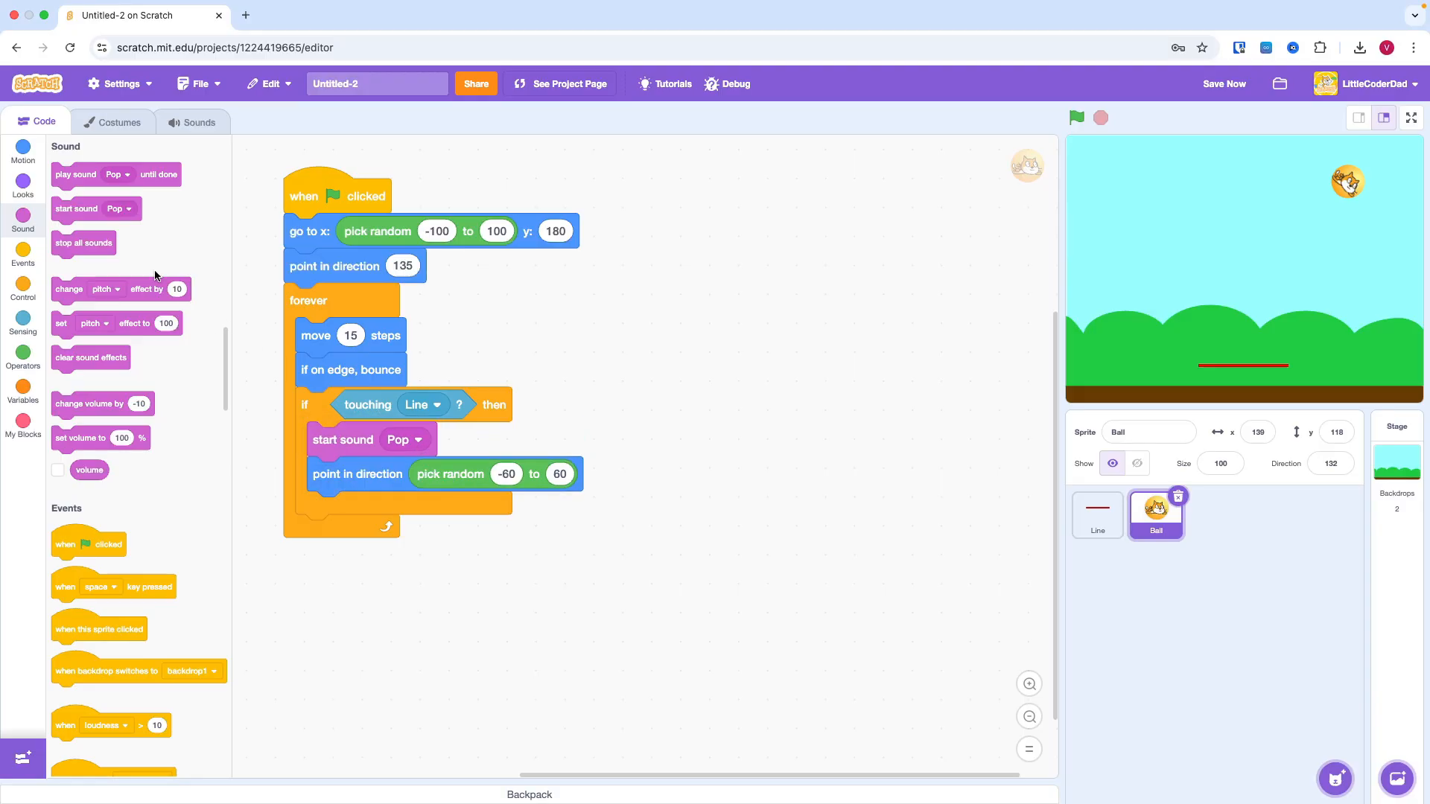
click(399, 439)
text(40)
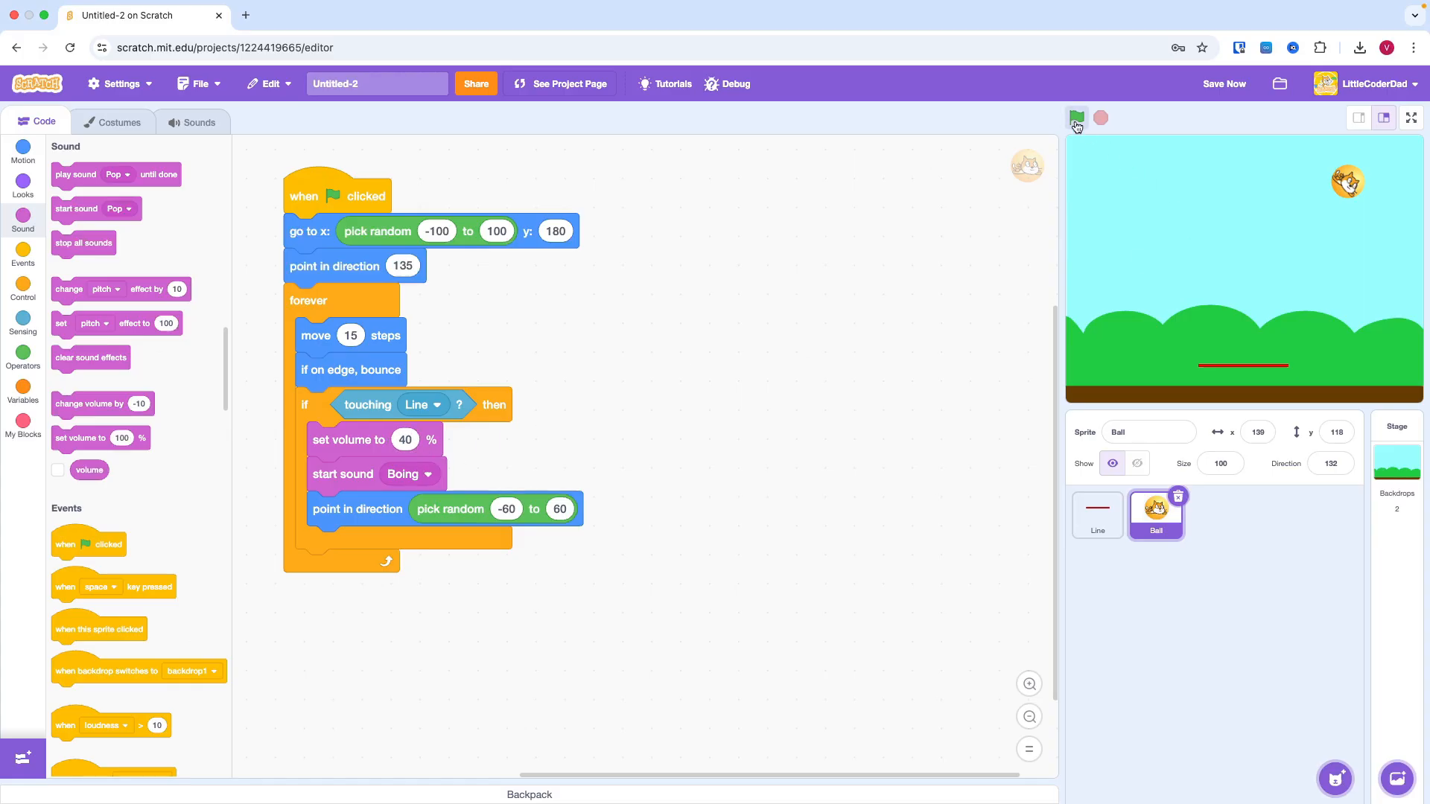
click(1075, 117)
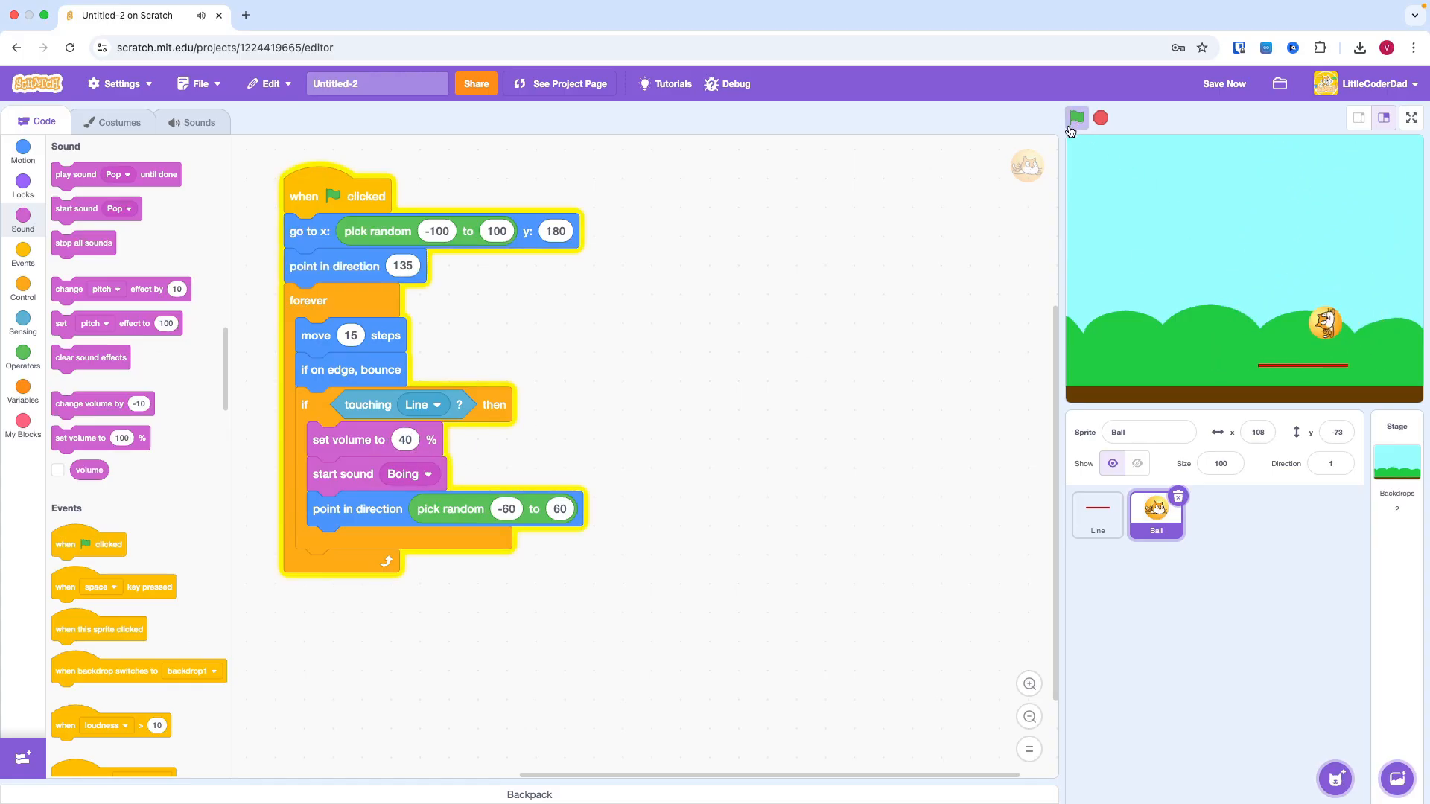
click(1075, 118)
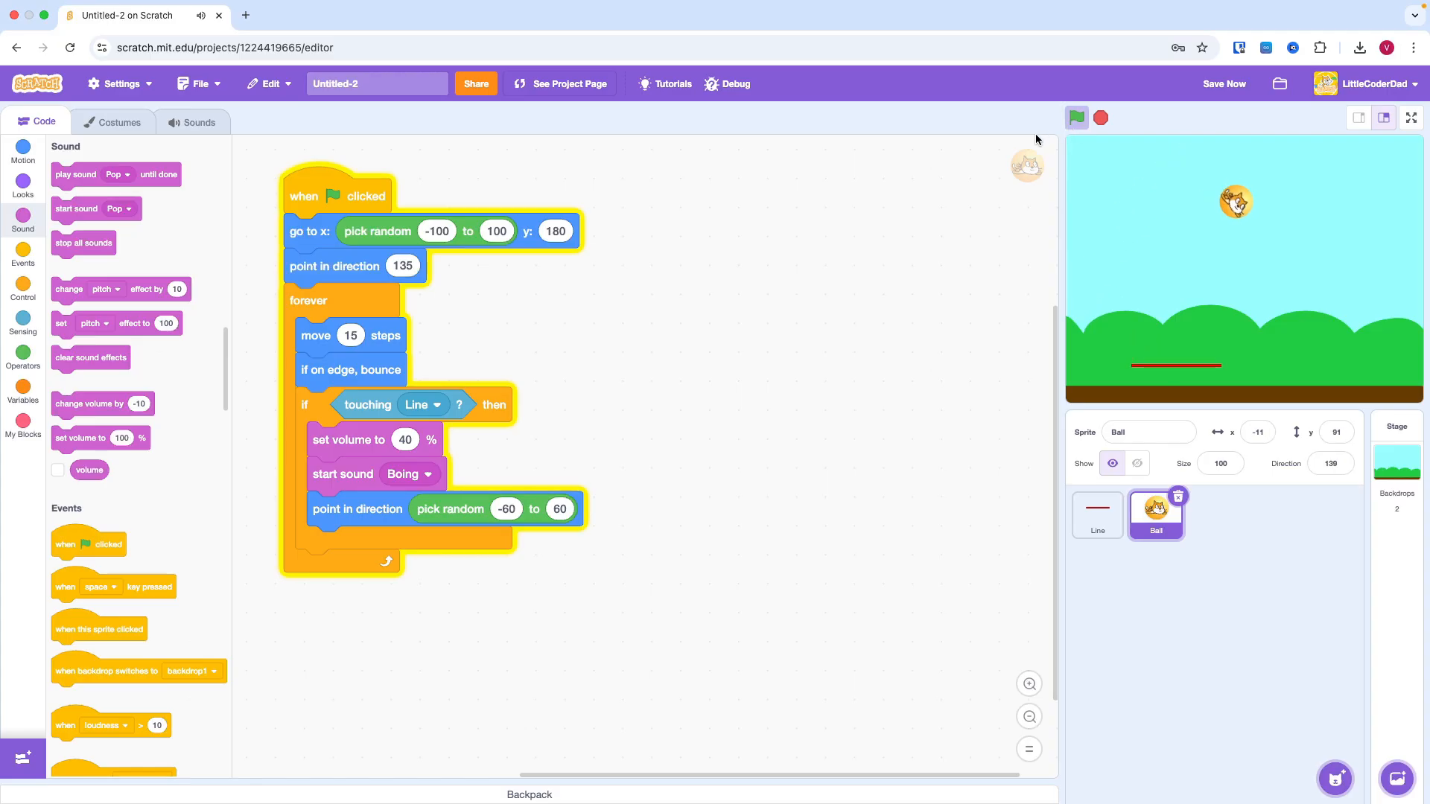
click(1076, 117)
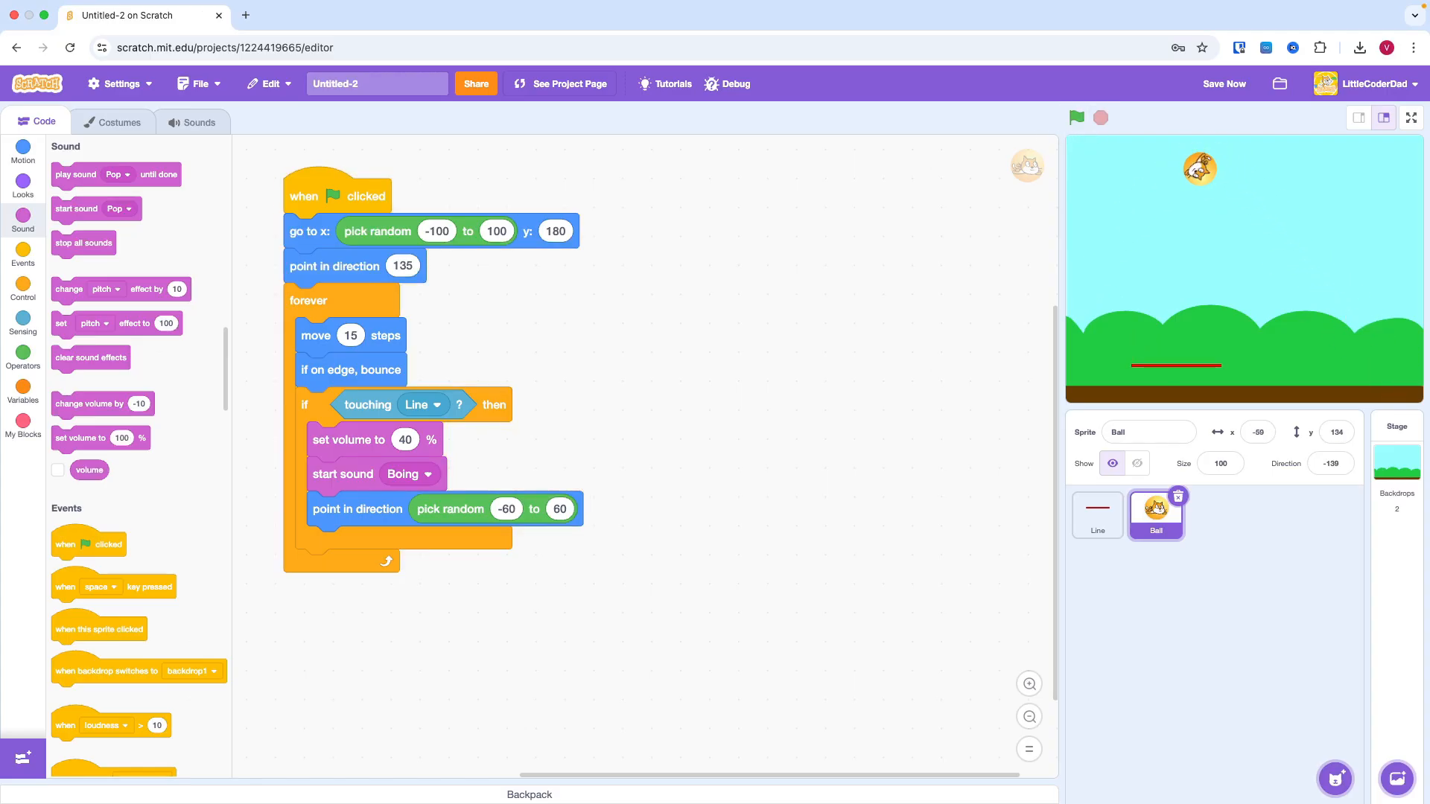
click(23, 388)
text(Score)
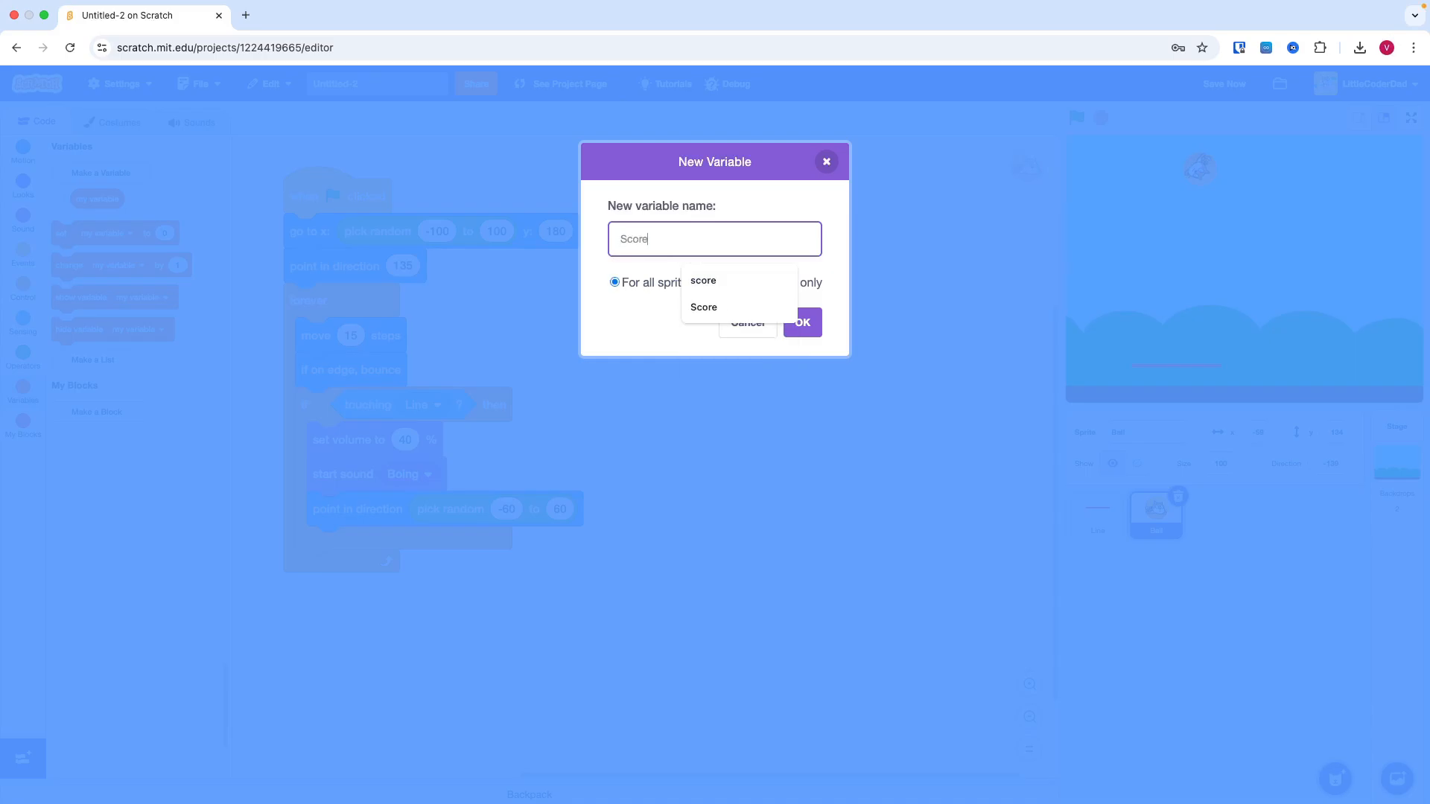
- Create Score, set it to 0 at start and change it by 1 on each paddle hit
click(800, 322)
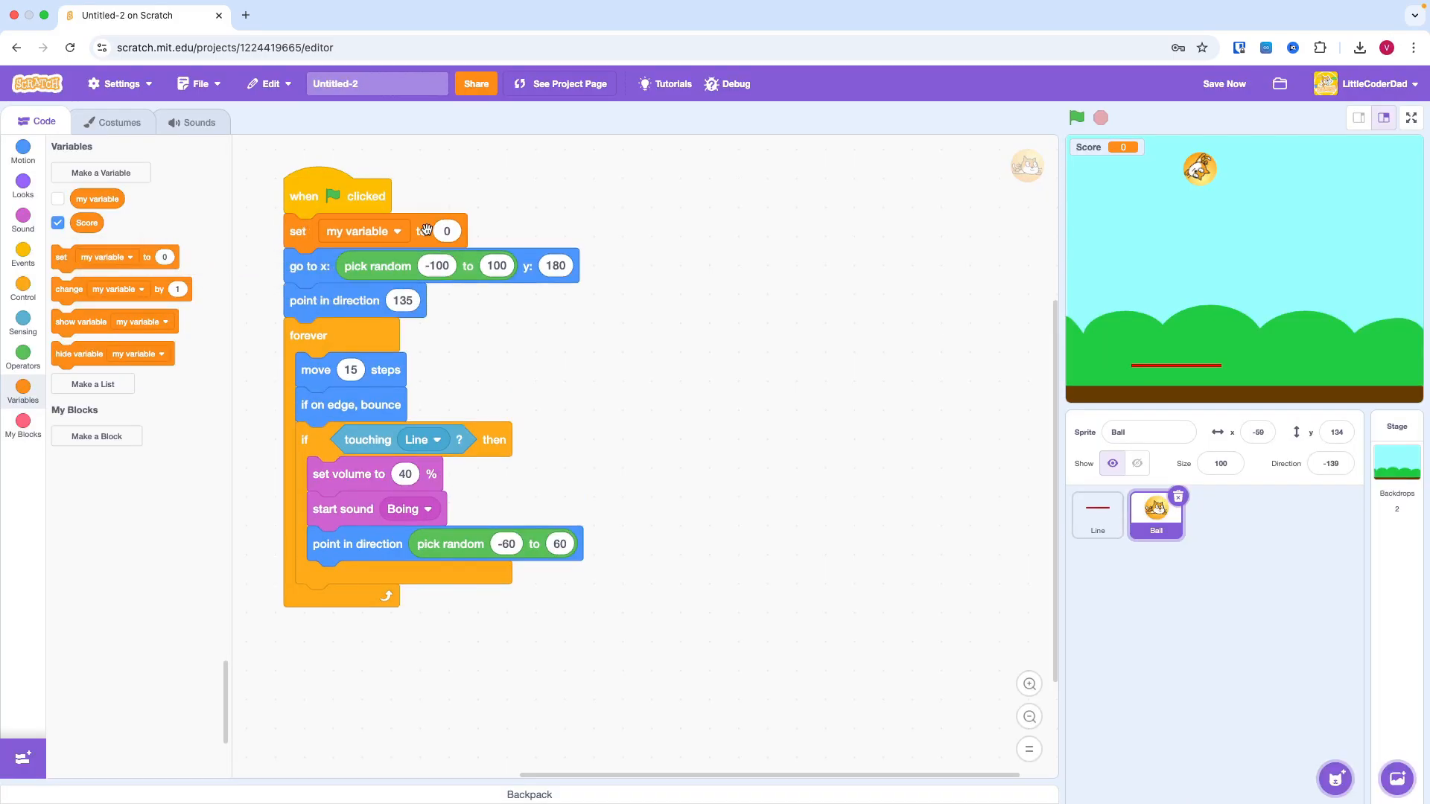
click(393, 231)
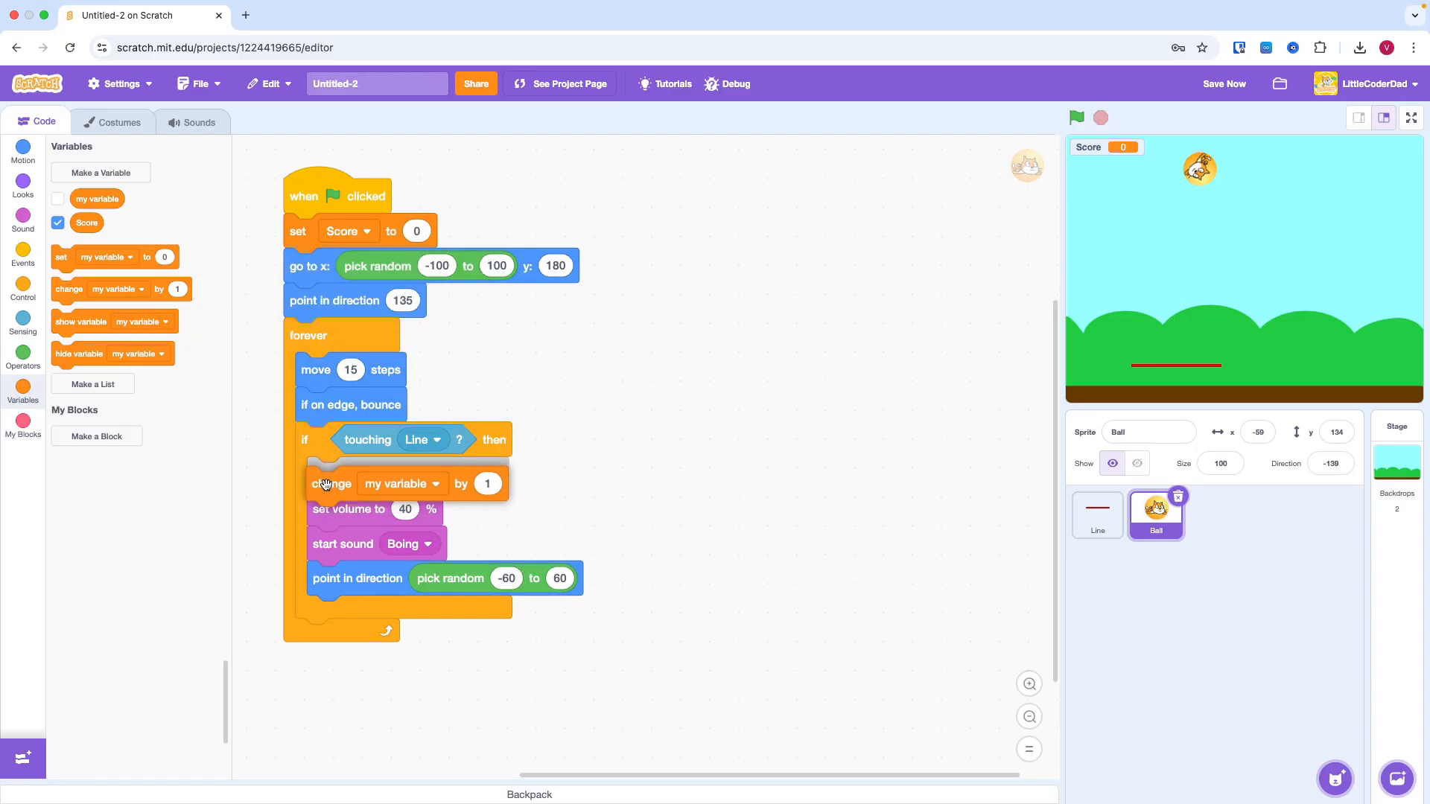
click(399, 483)
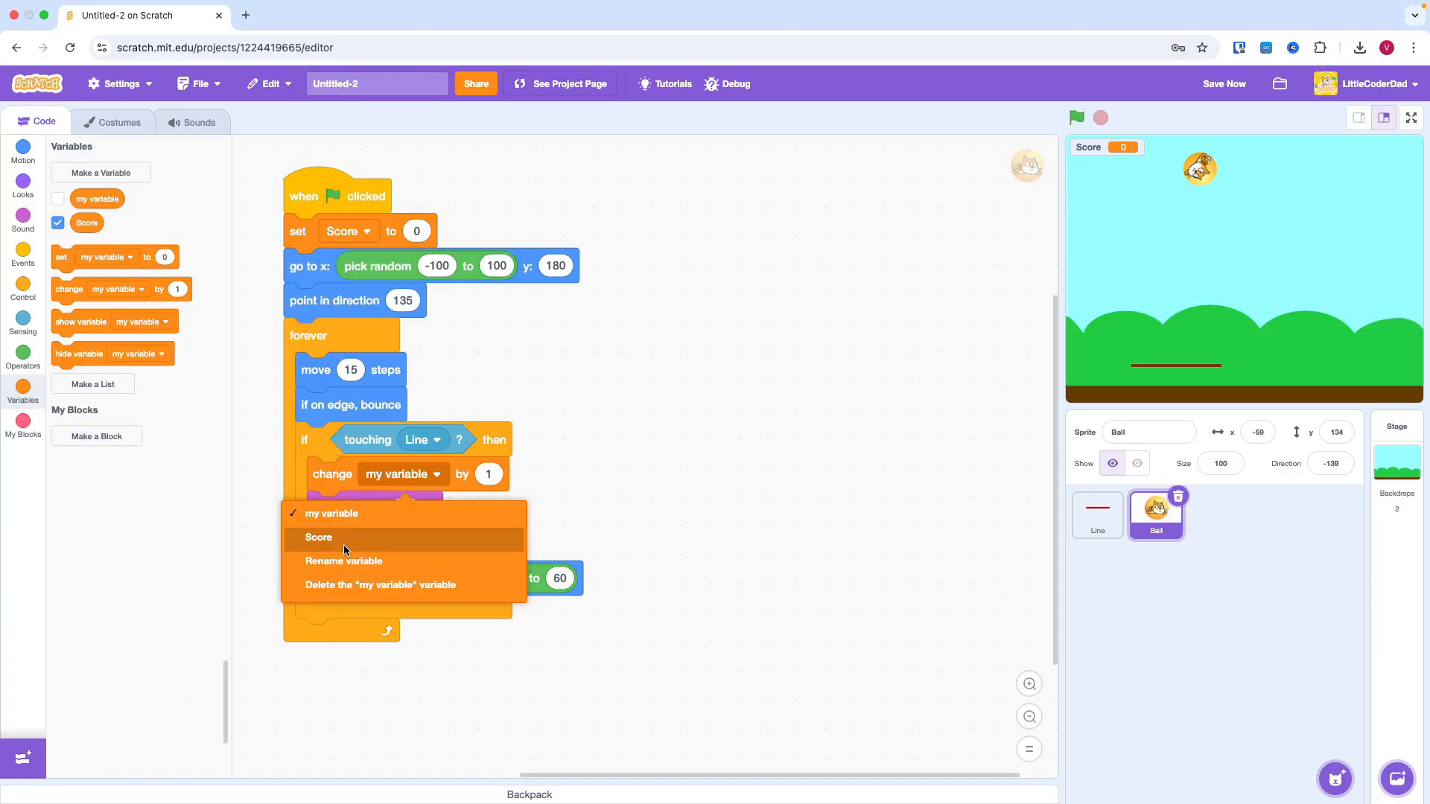
click(319, 538)
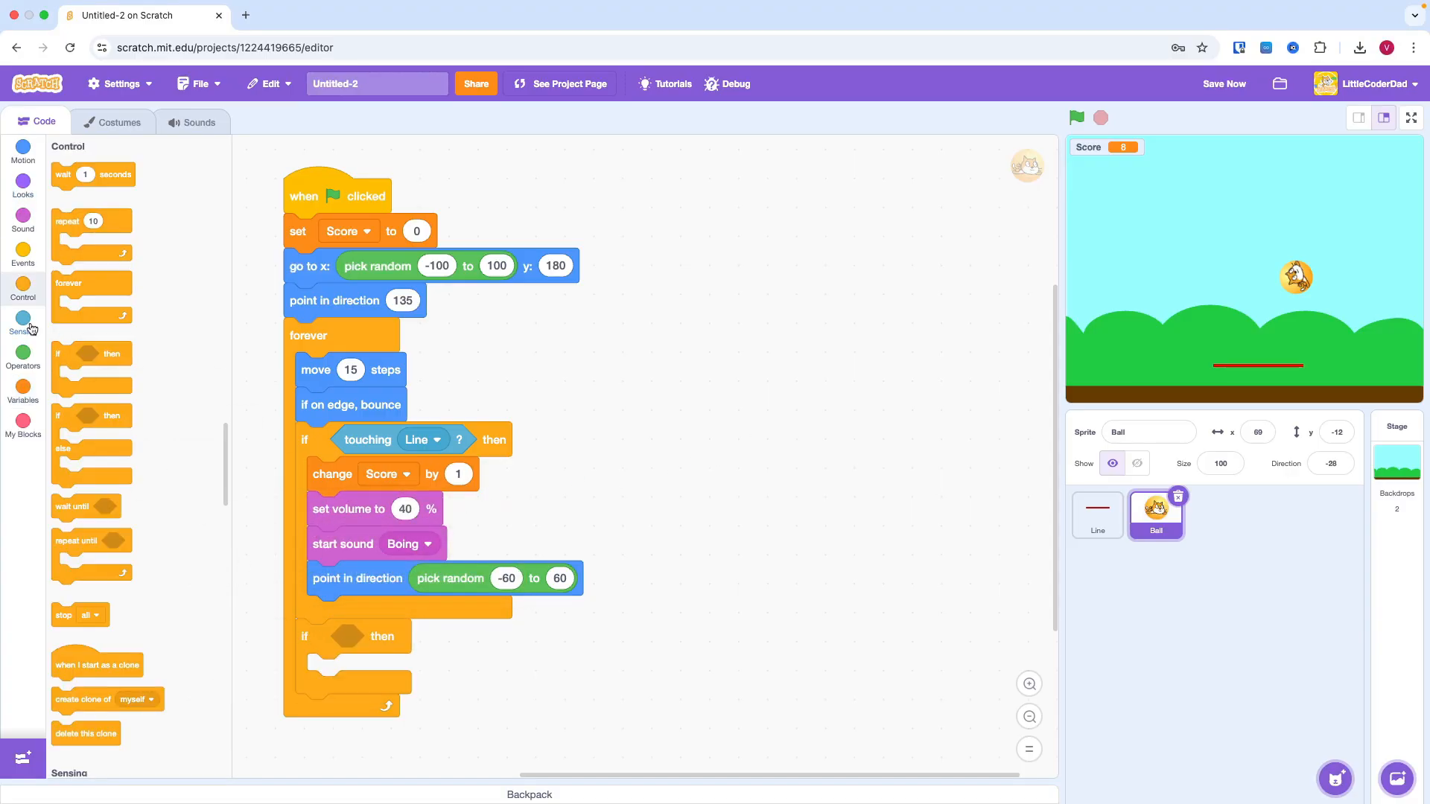
- If touching the ground's brown colour, broadcast a new Game Over message, then upload Game Over.sprite3
click(22, 323)
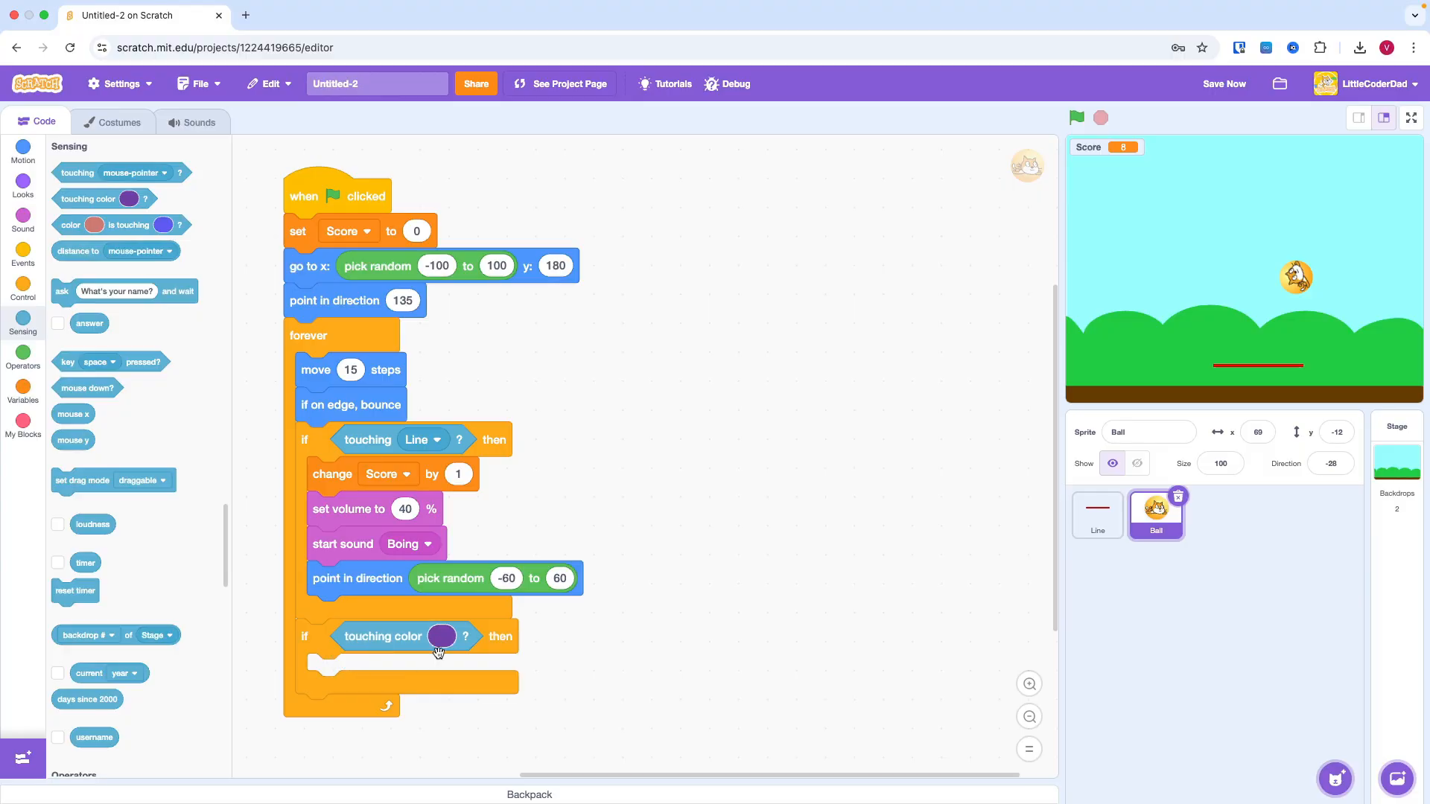
click(441, 636)
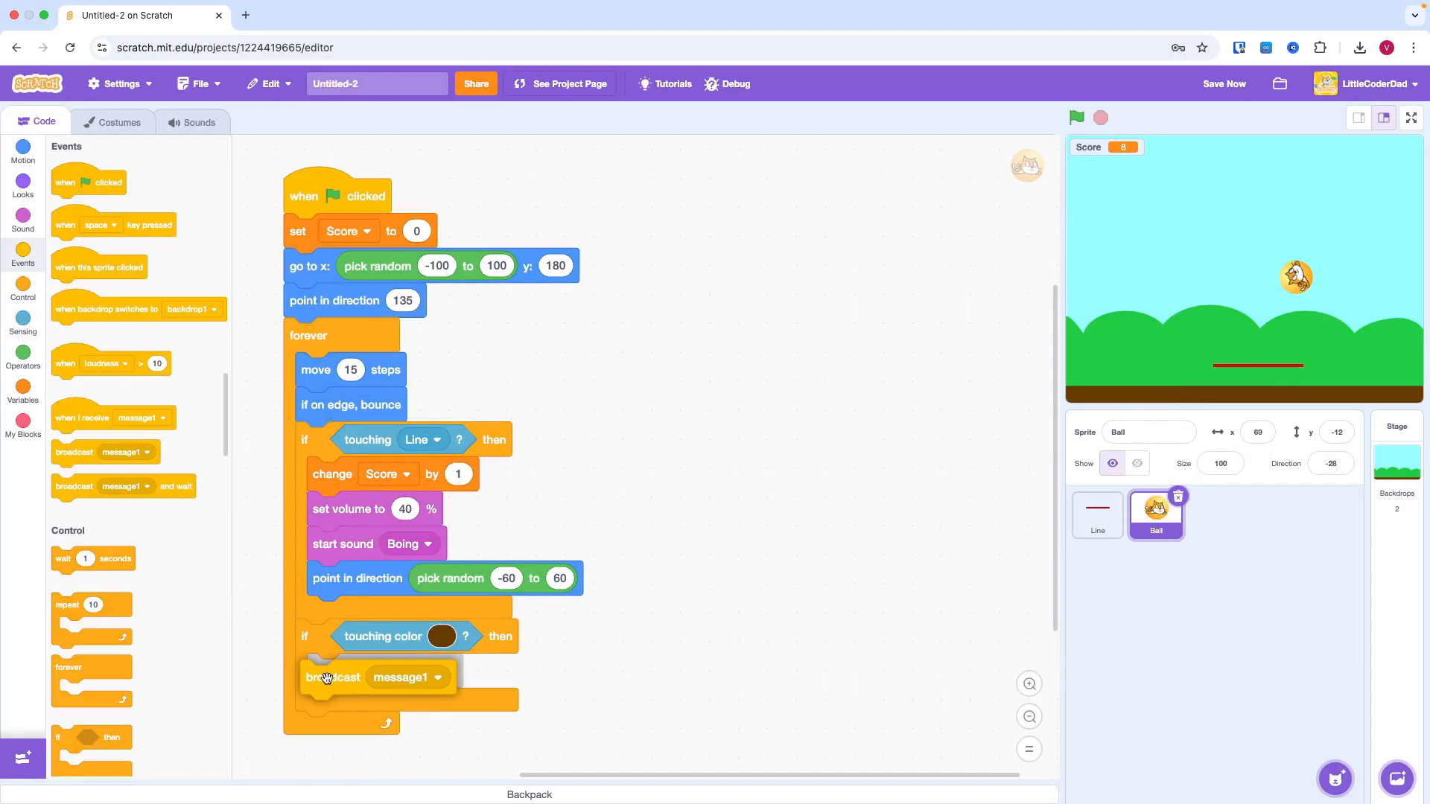
click(436, 676)
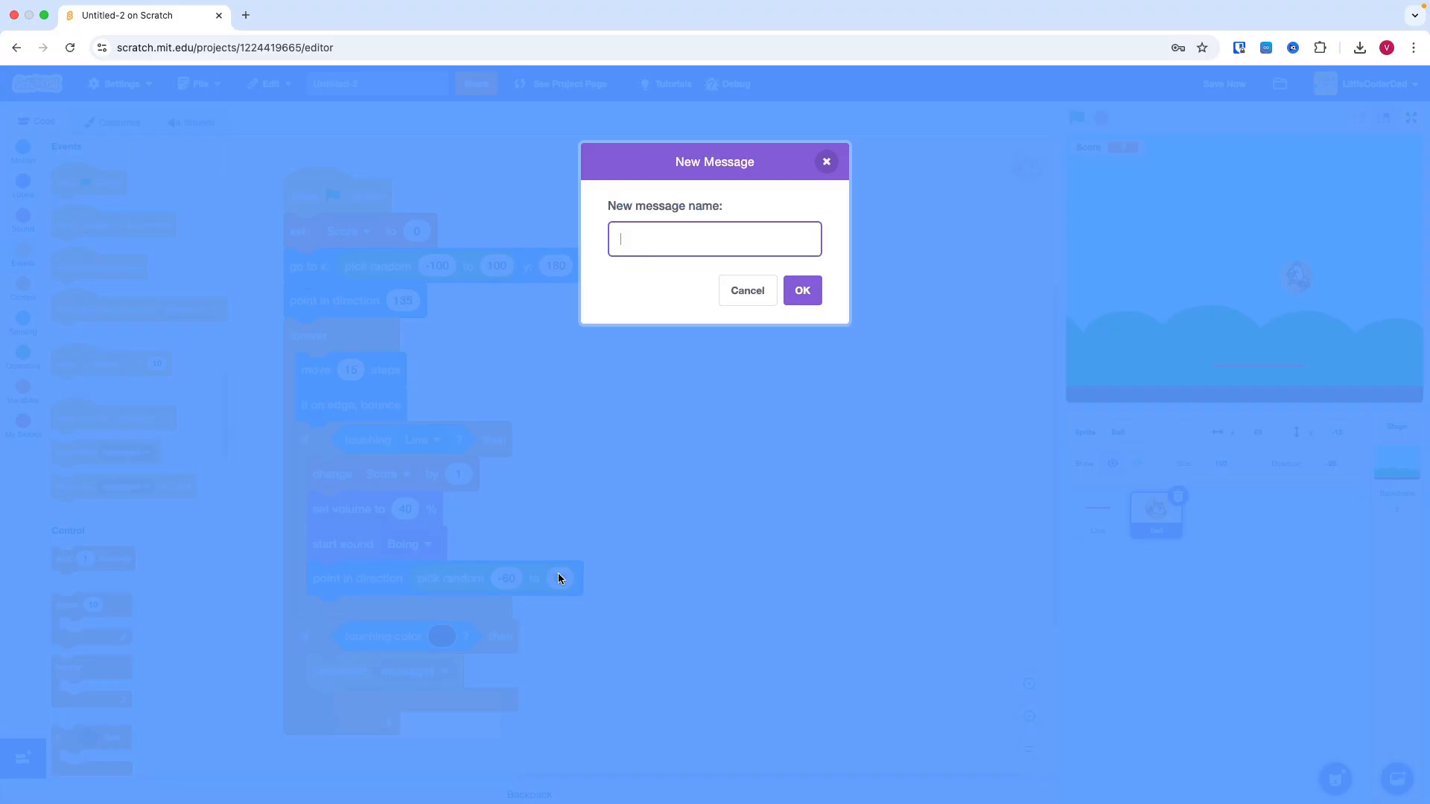
text(Game Ov)
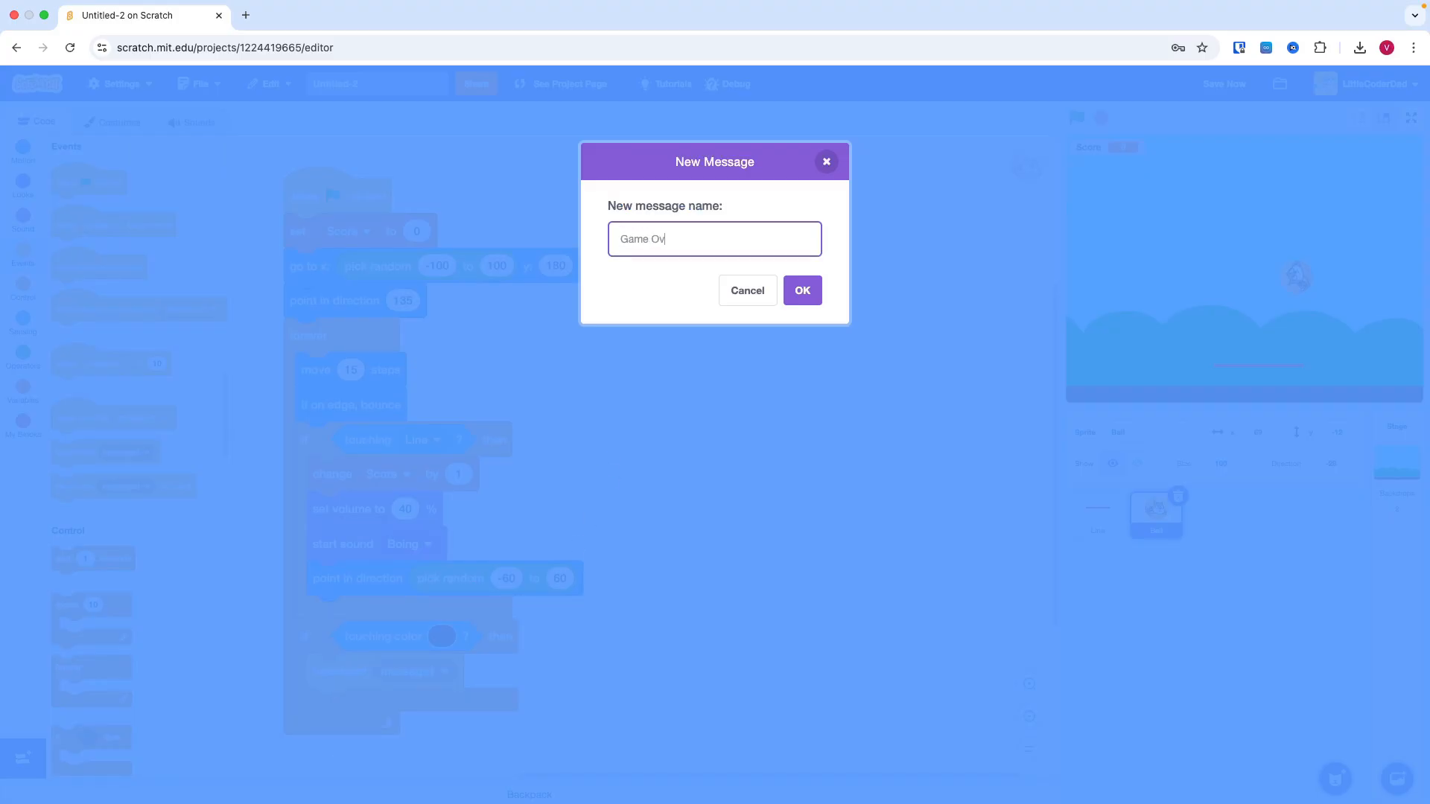
click(801, 291)
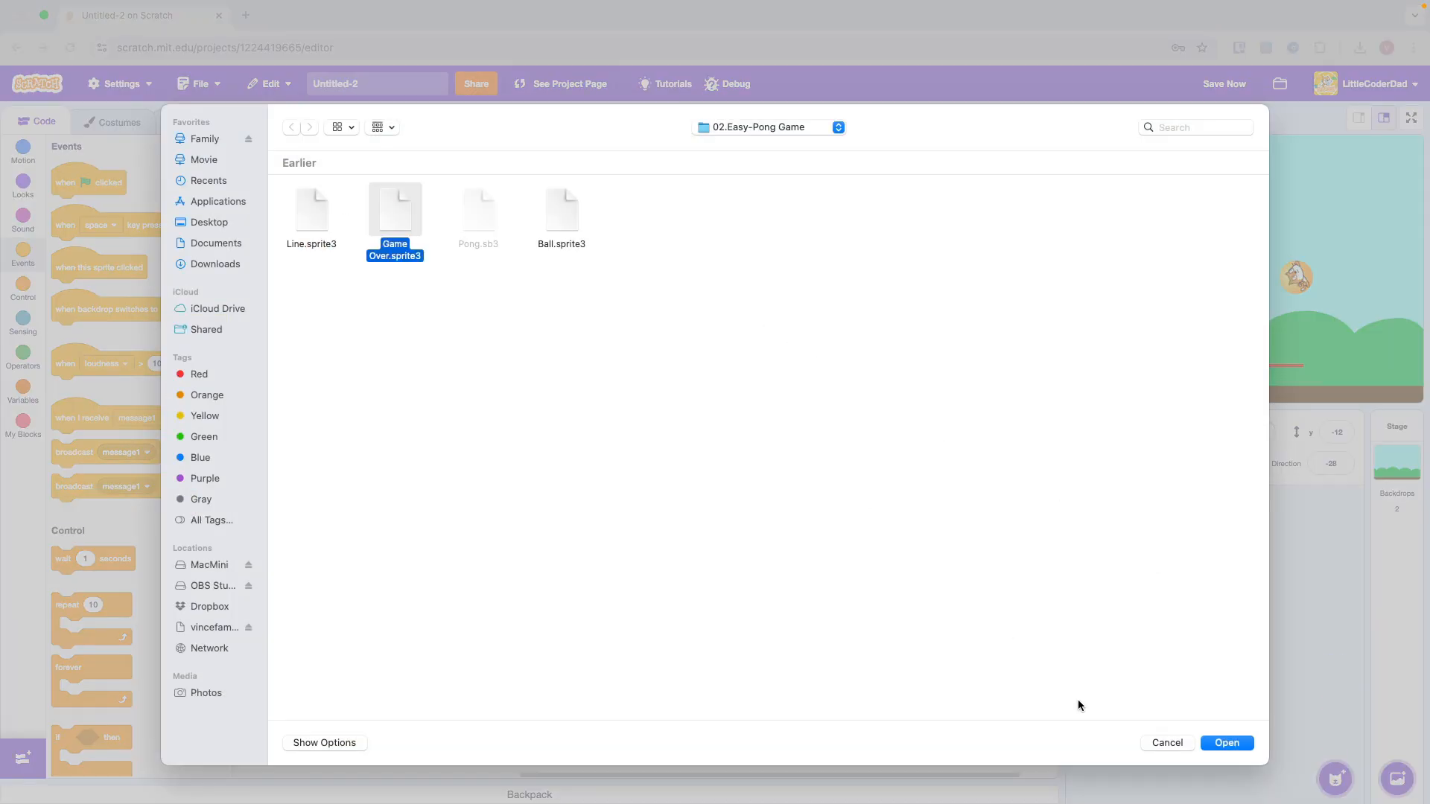
click(1226, 742)
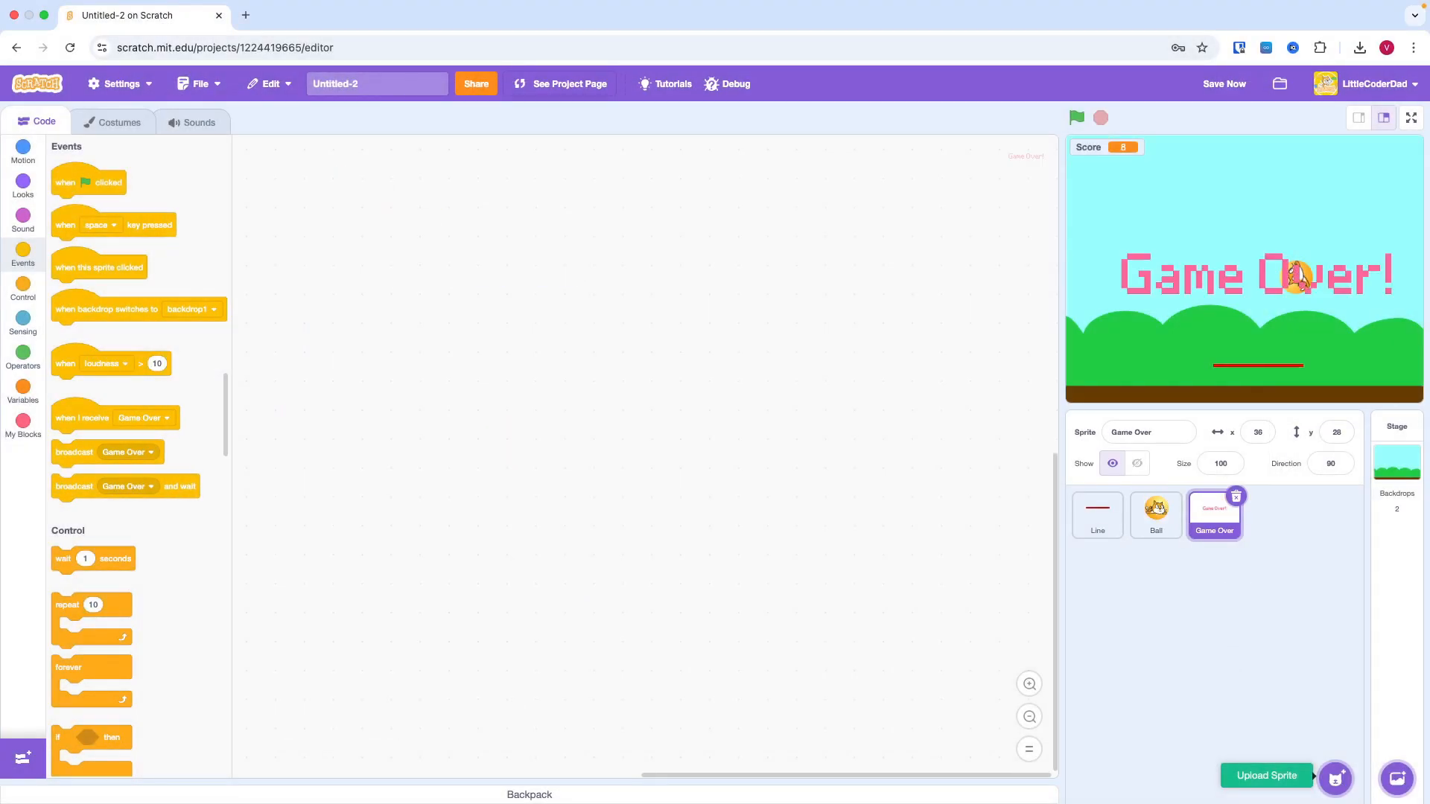
mouse_move(64, 181)
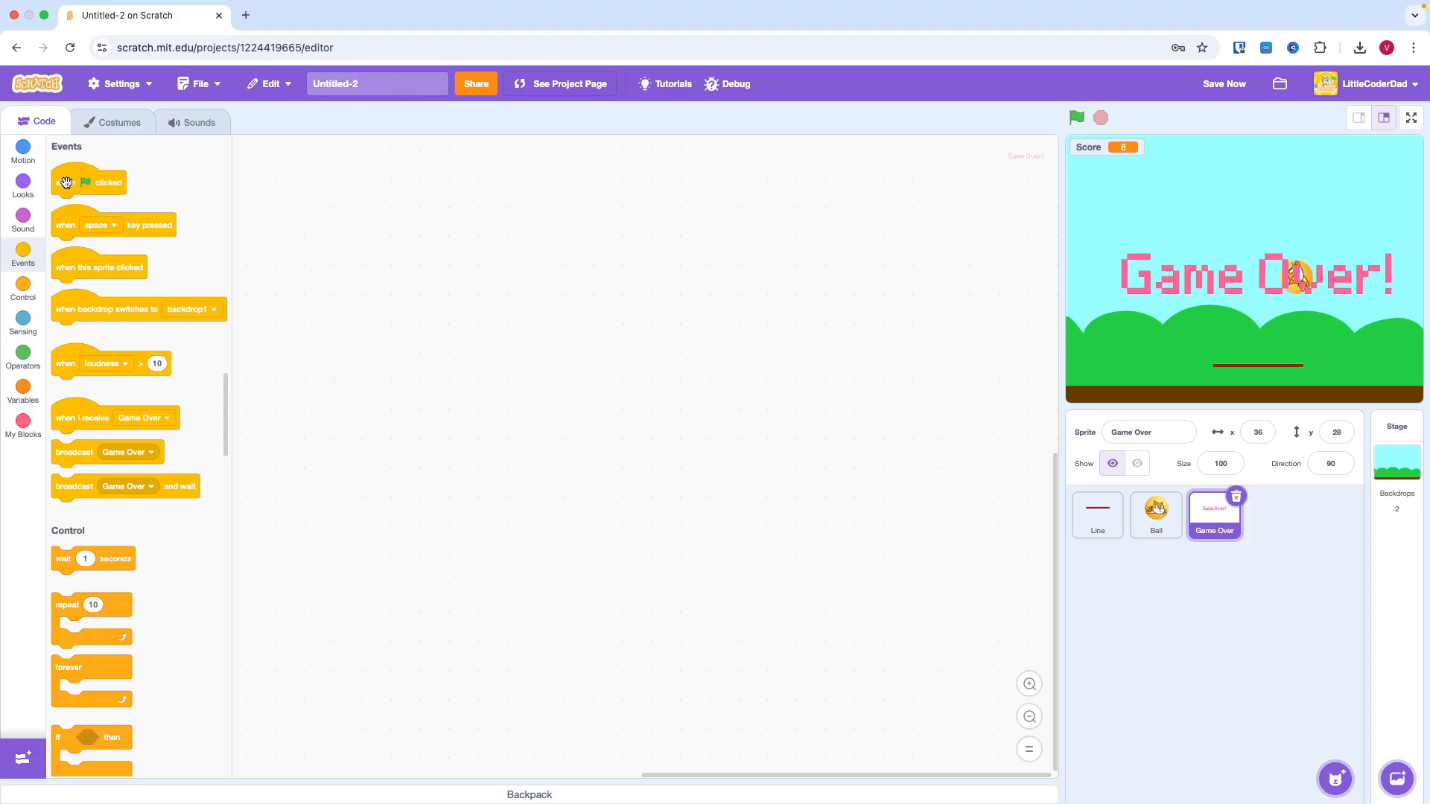
- Hide Game Over on flag; on receiving Game Over show and stop all, then go full screen
click(23, 188)
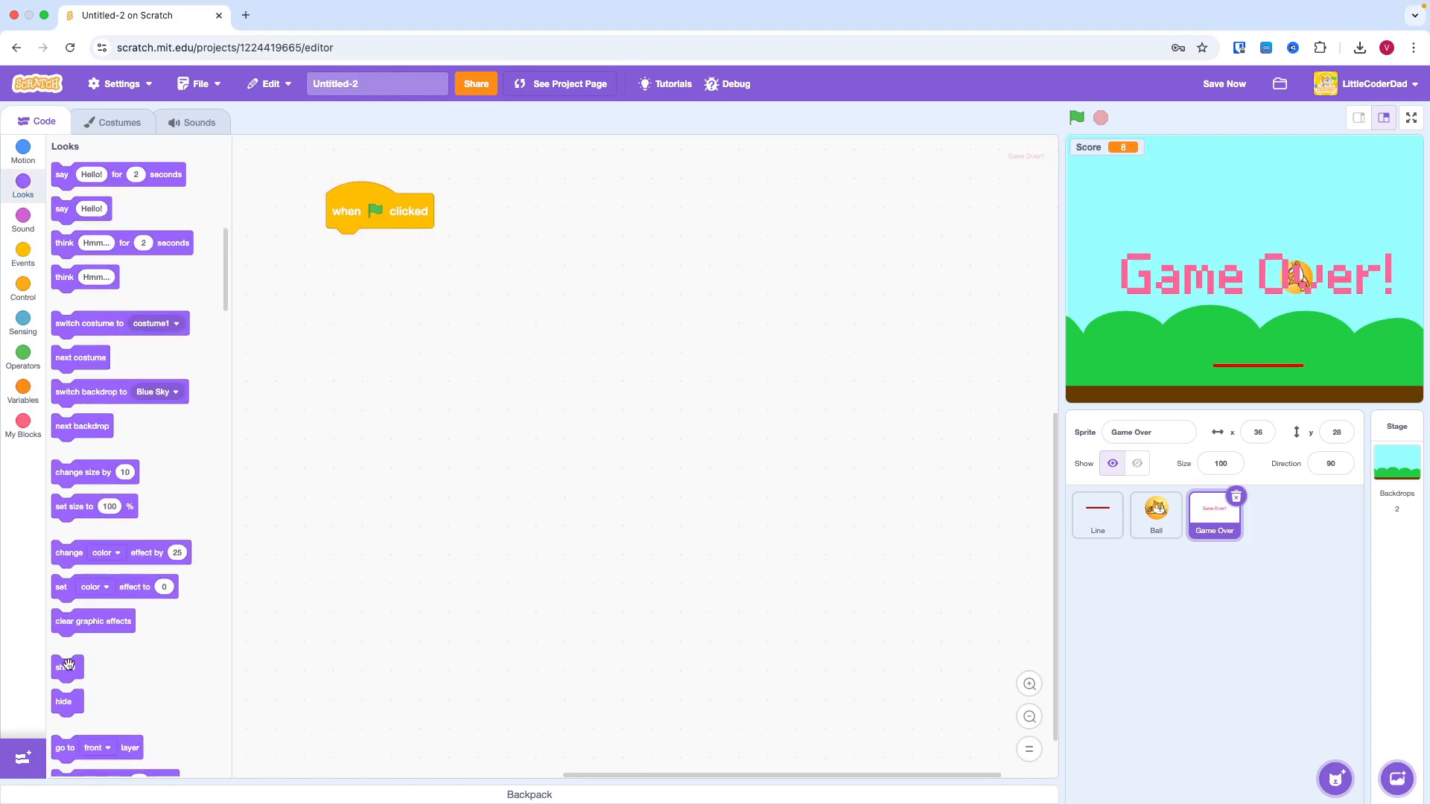
drag(67, 666, 349, 246)
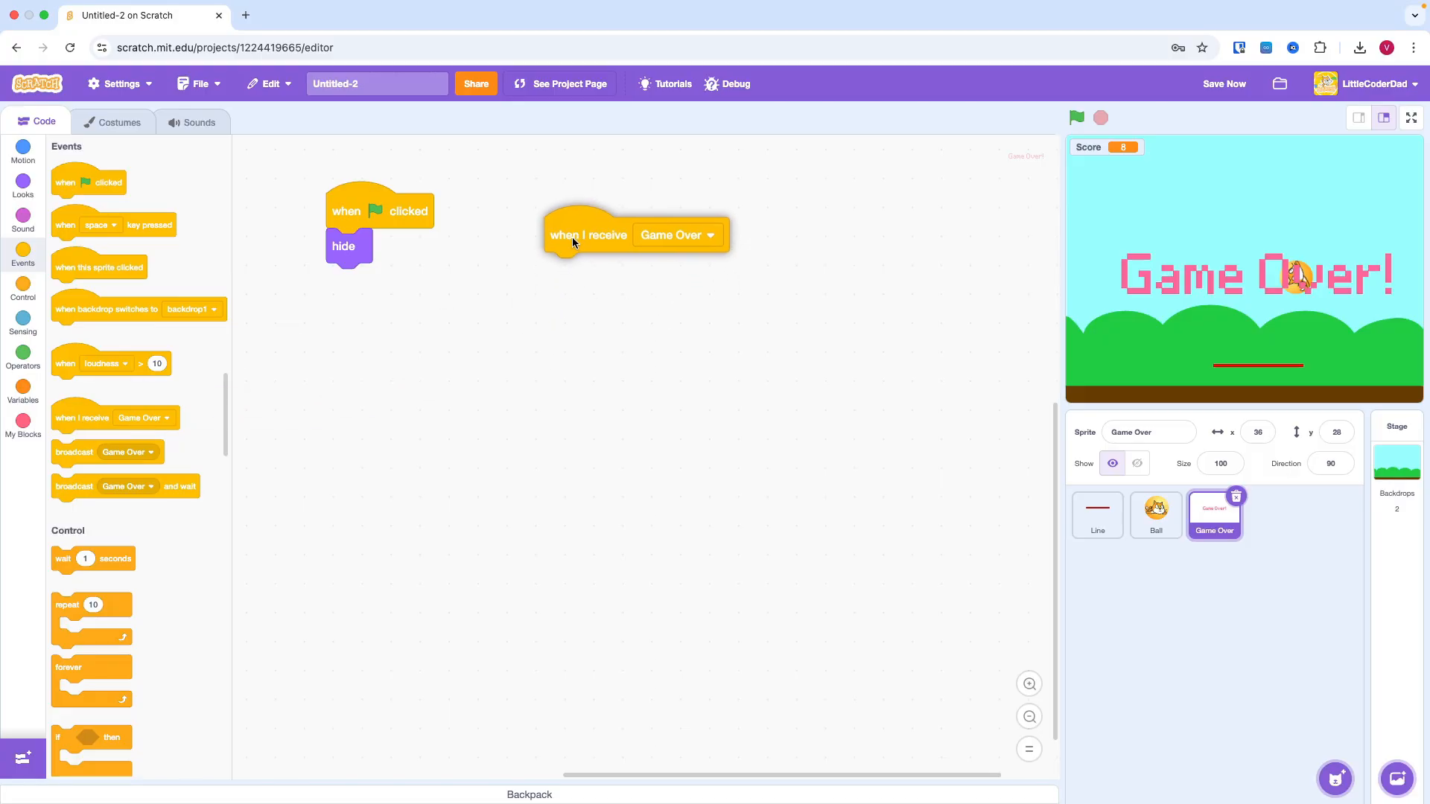
click(22, 181)
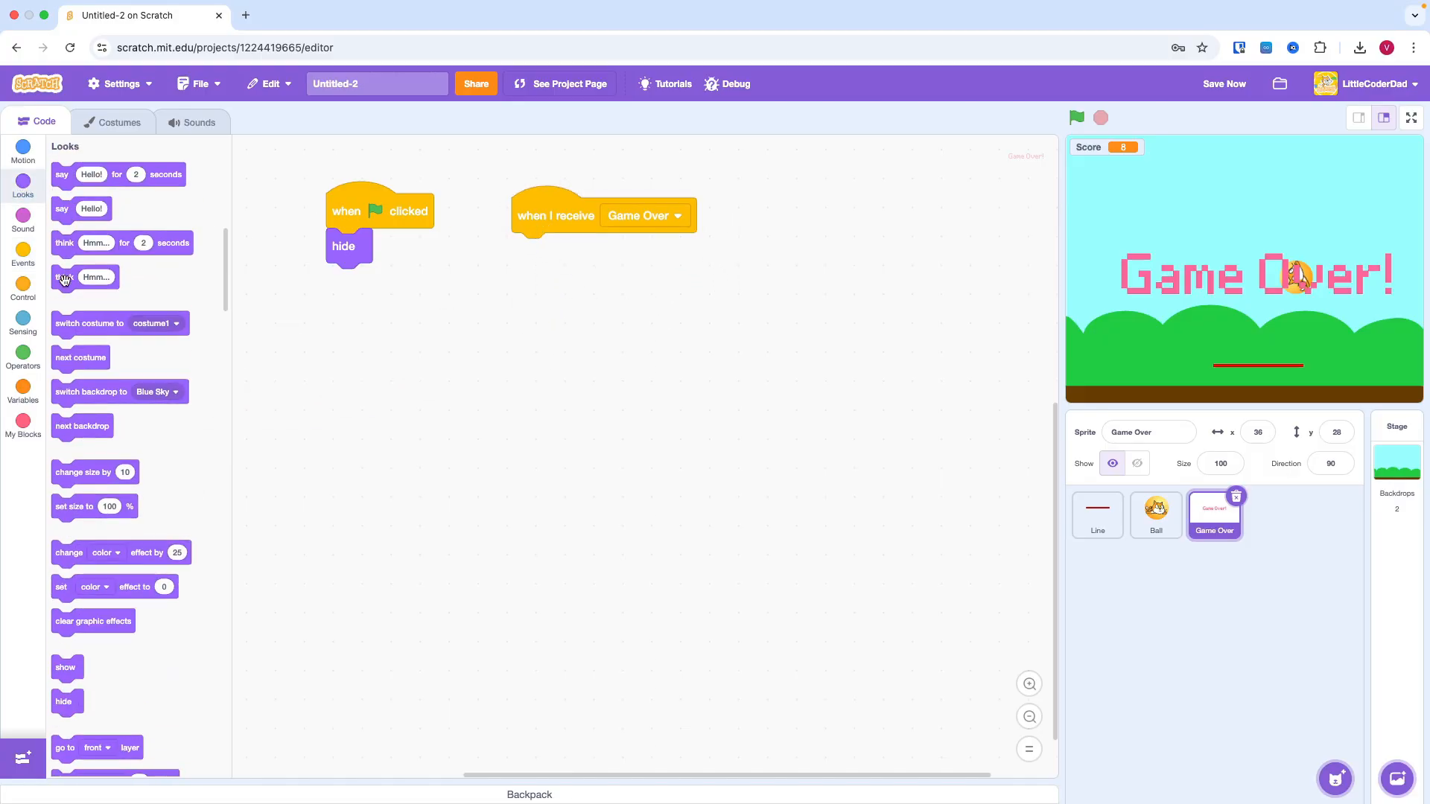
click(23, 291)
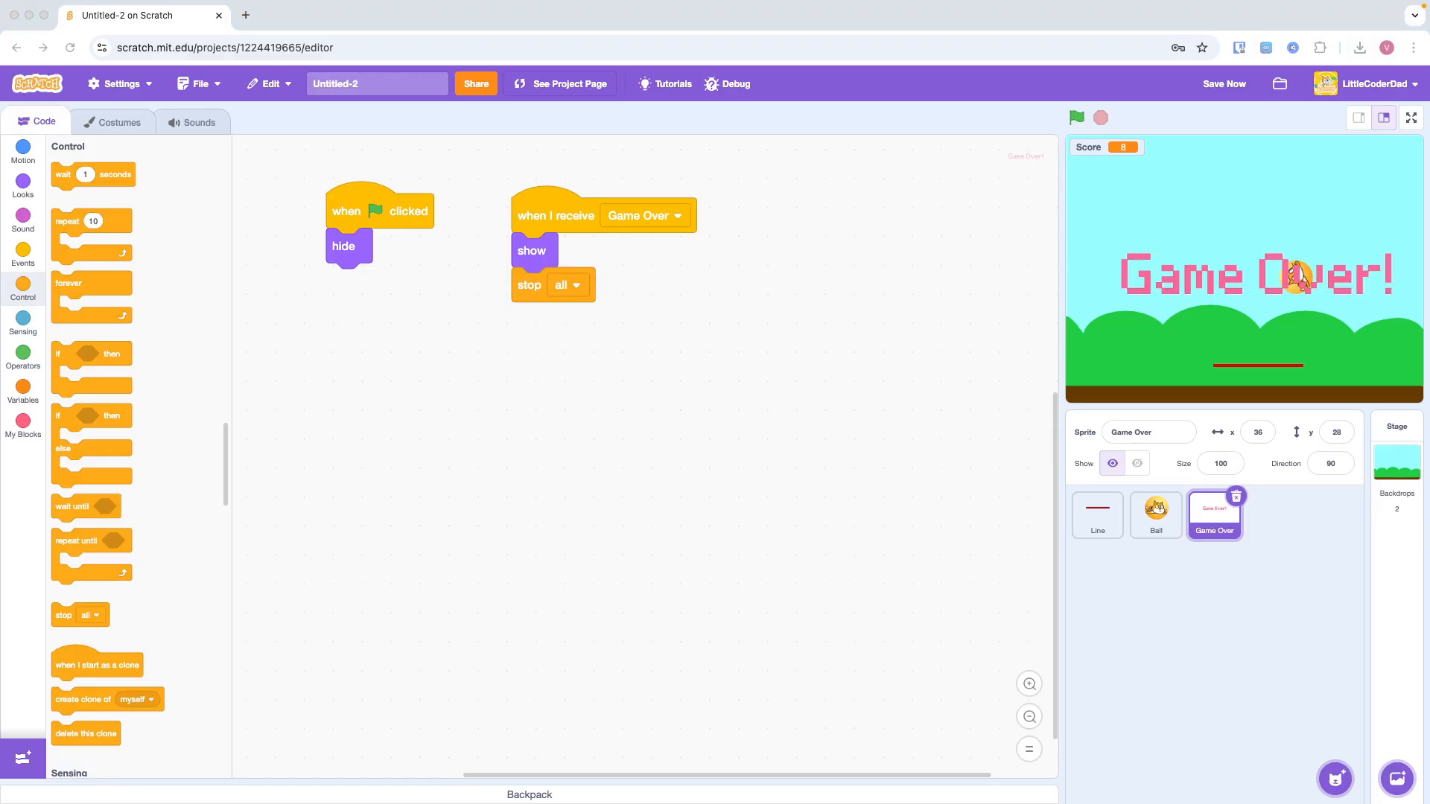
click(1412, 116)
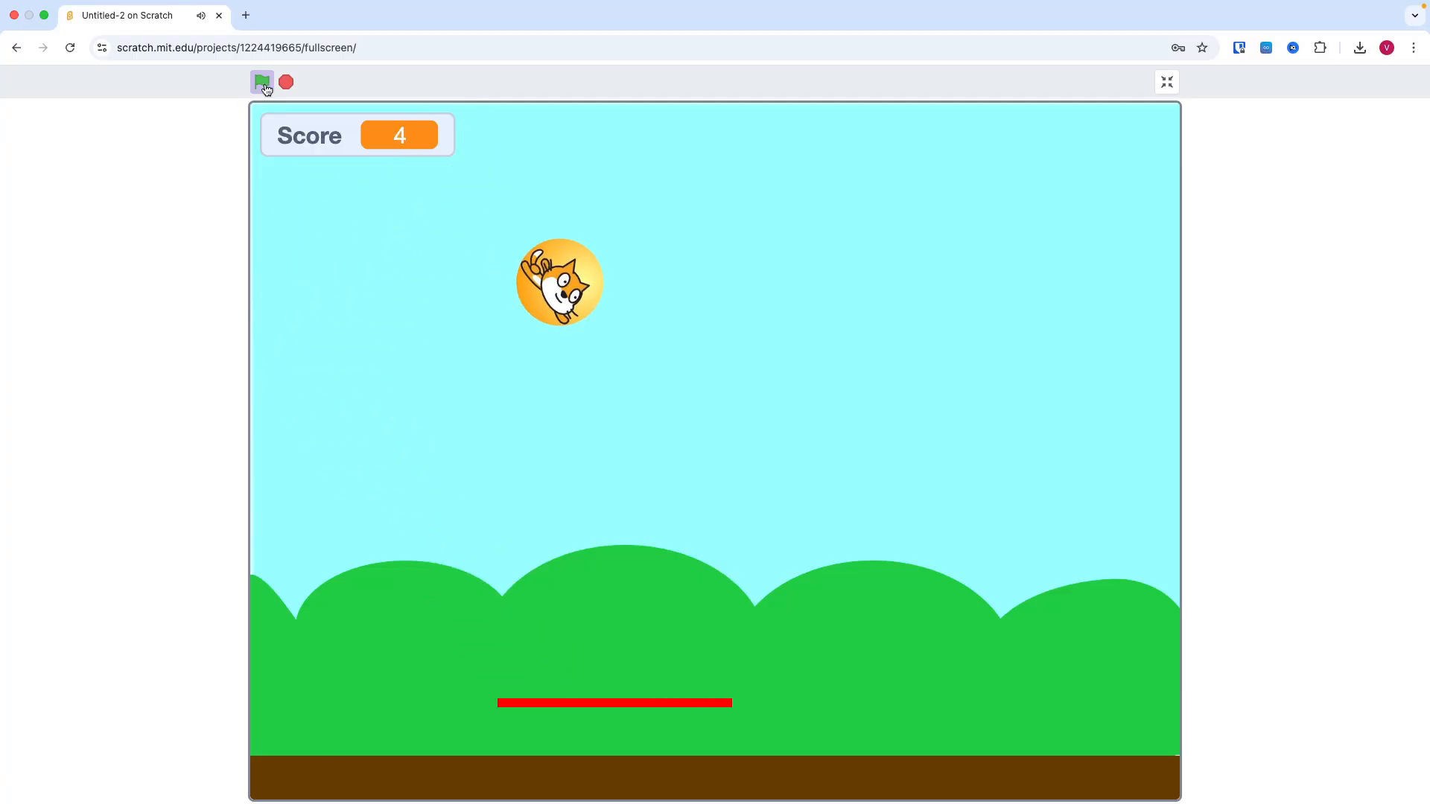